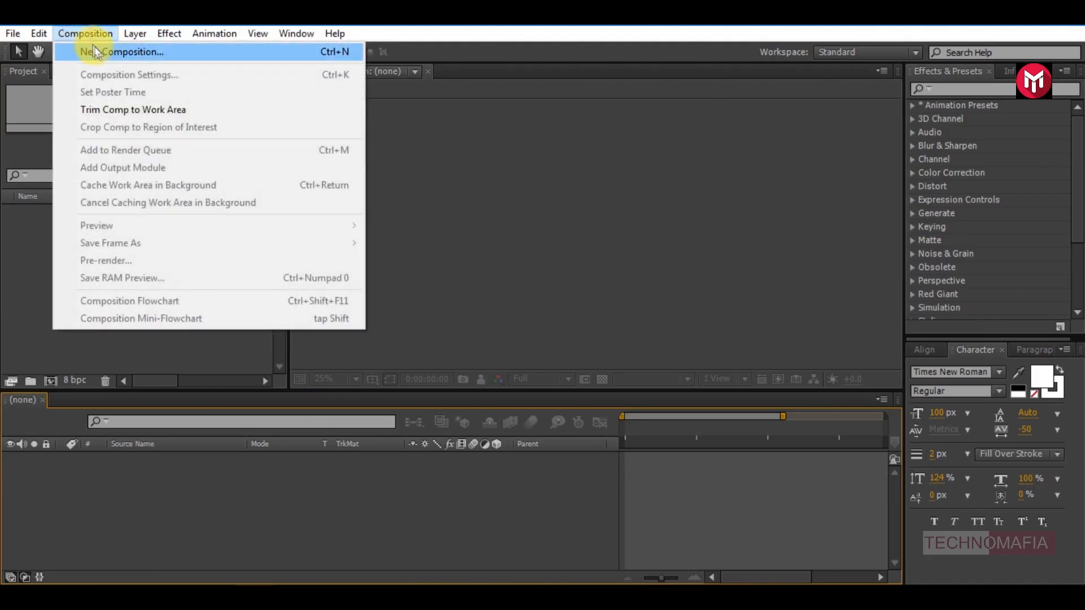
Create a 1920×1080, 25 fps, 10-second composition named 'text' from the HDTV 1080 25 preset.
{"action": "left_click", "coordinate": [125, 52]}
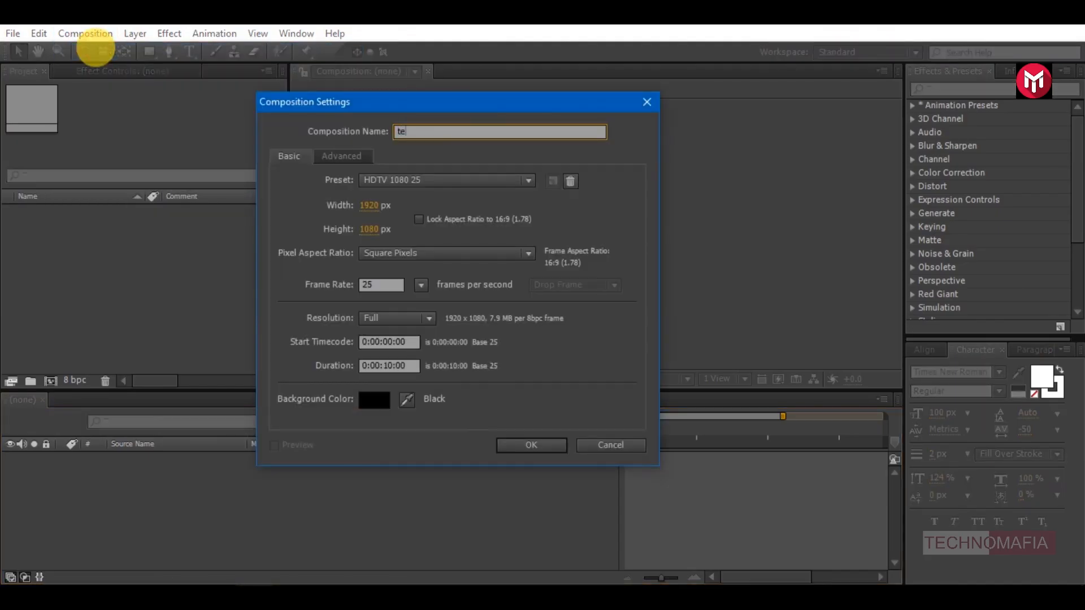
{"action": "type", "text": "xt"}
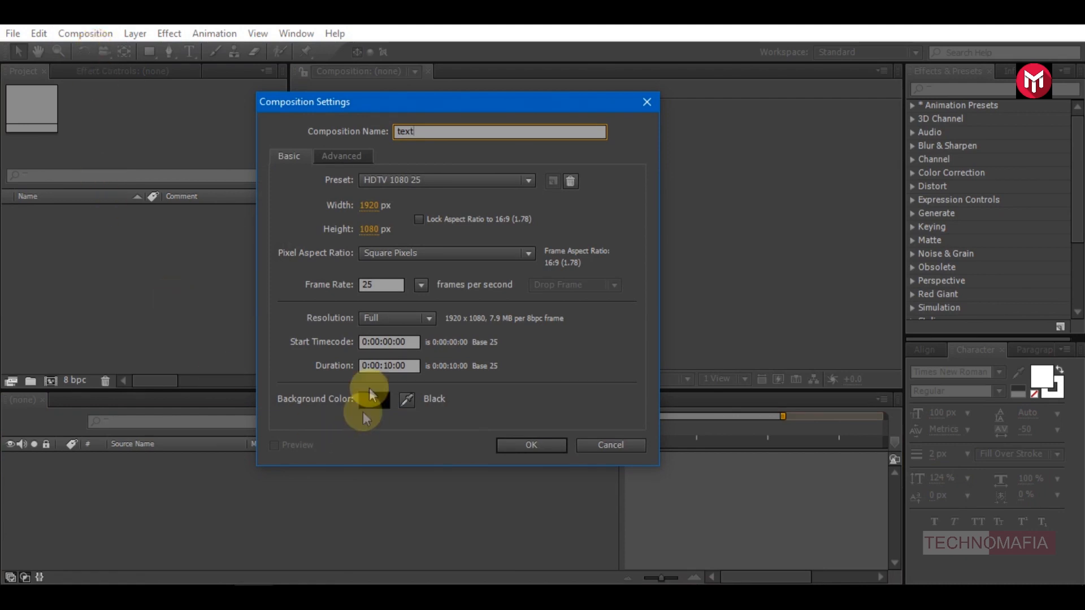
{"action": "left_click", "coordinate": [530, 445]}
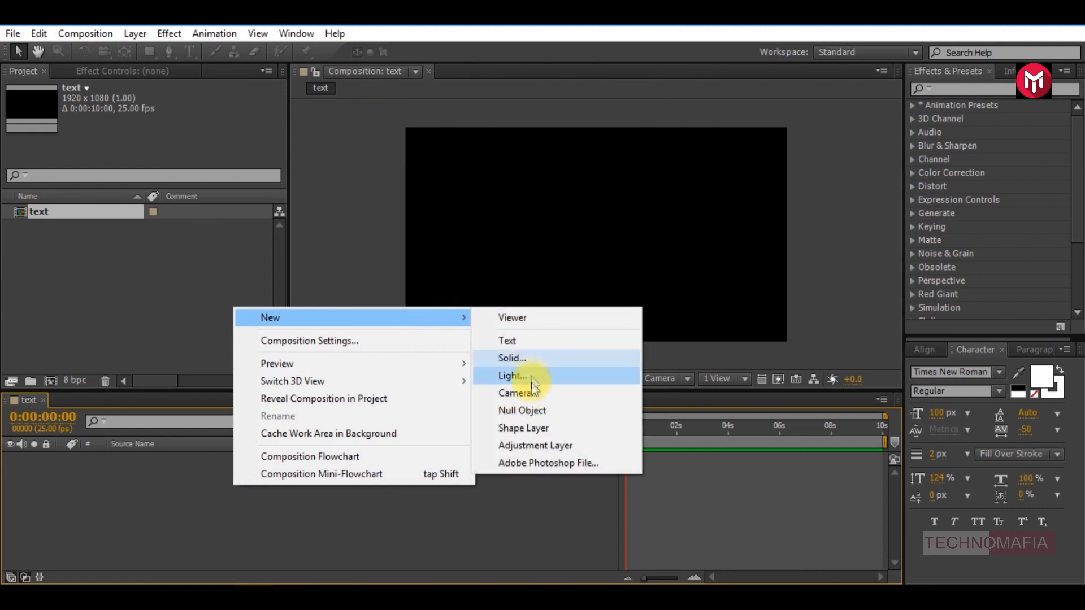
Add a white 'TRAILER' text layer, centred in the comp and set in Montserrat.
{"action": "left_click", "coordinate": [508, 341]}
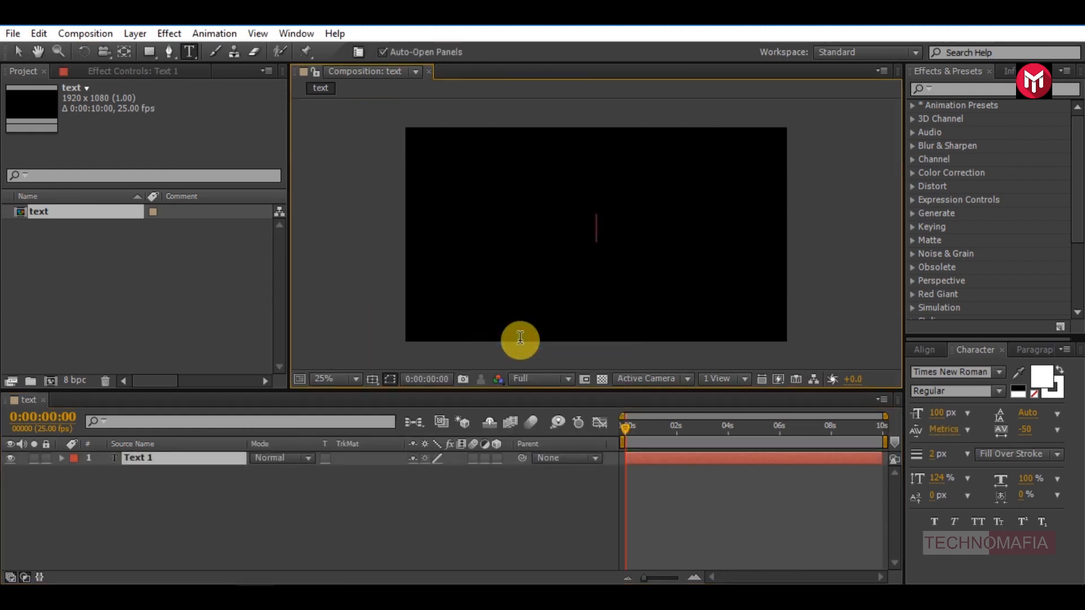
{"action": "type", "text": "TRAIL"}
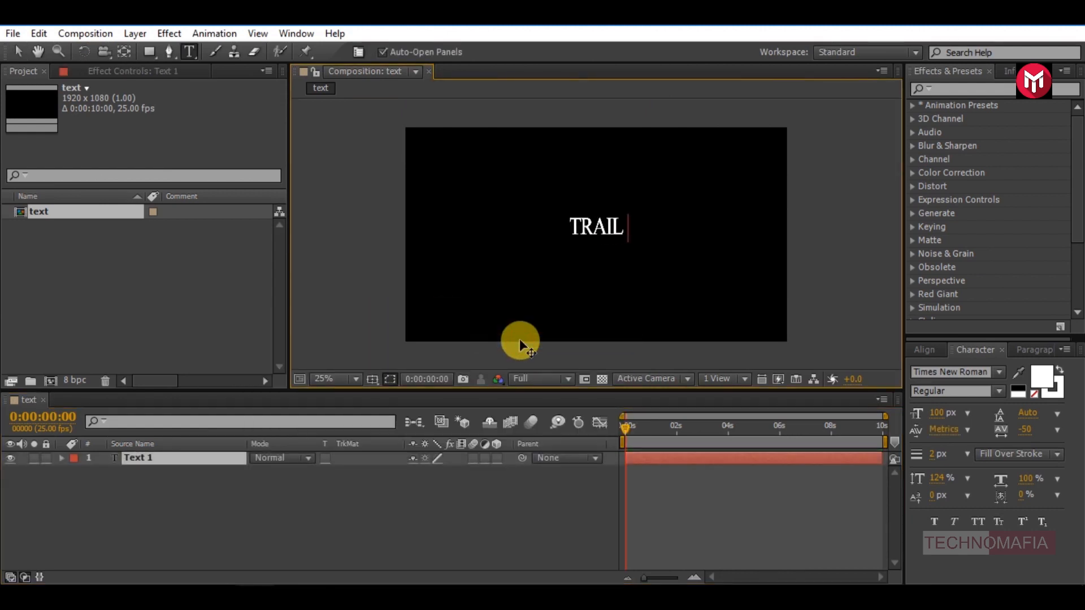
{"action": "left_click", "coordinate": [925, 349]}
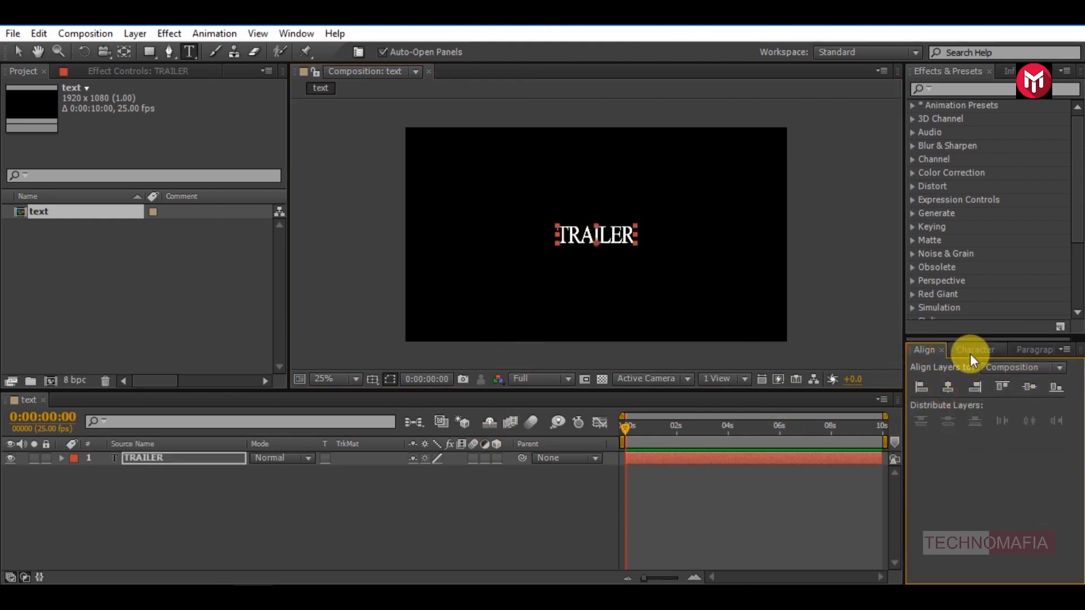
{"action": "left_click", "coordinate": [974, 349]}
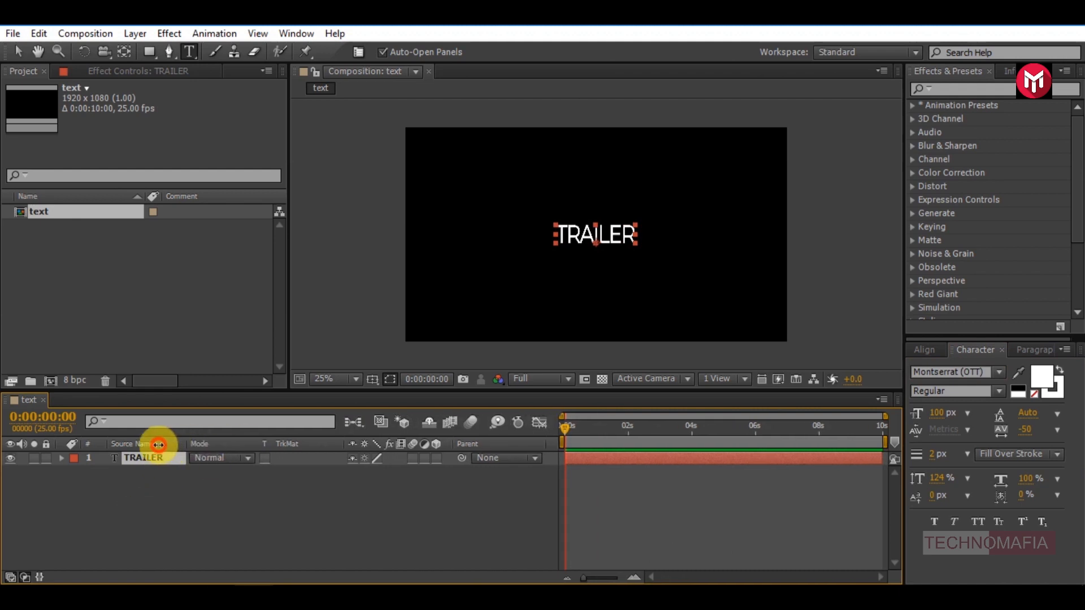
{"action": "left_click", "coordinate": [241, 577]}
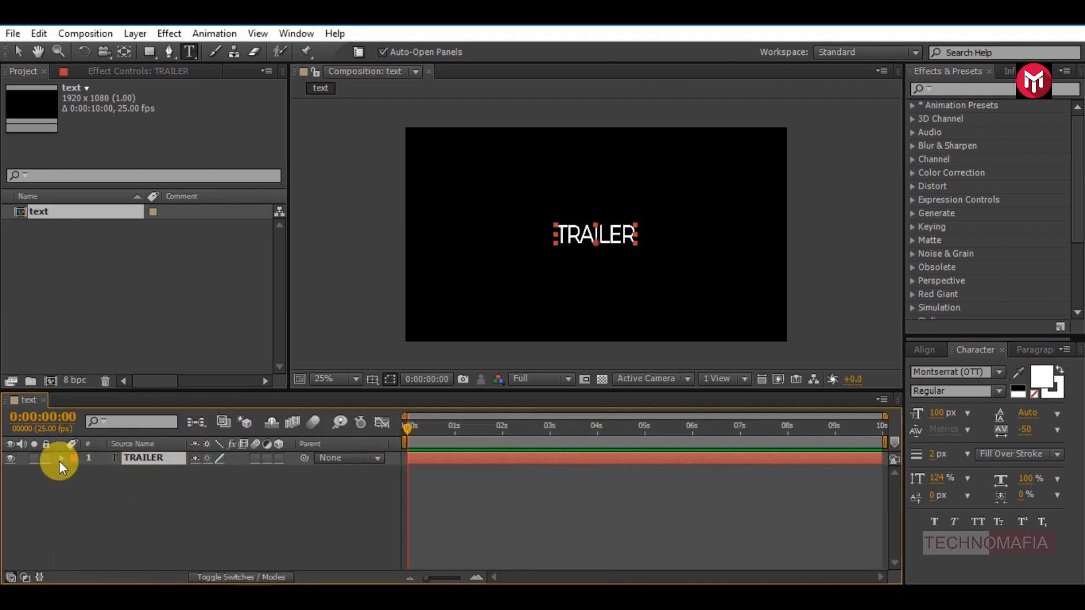
Add a Tracking animator to TRAILER and keyframe Tracking Amount from 65 to a later value.
{"action": "left_click", "coordinate": [286, 471]}
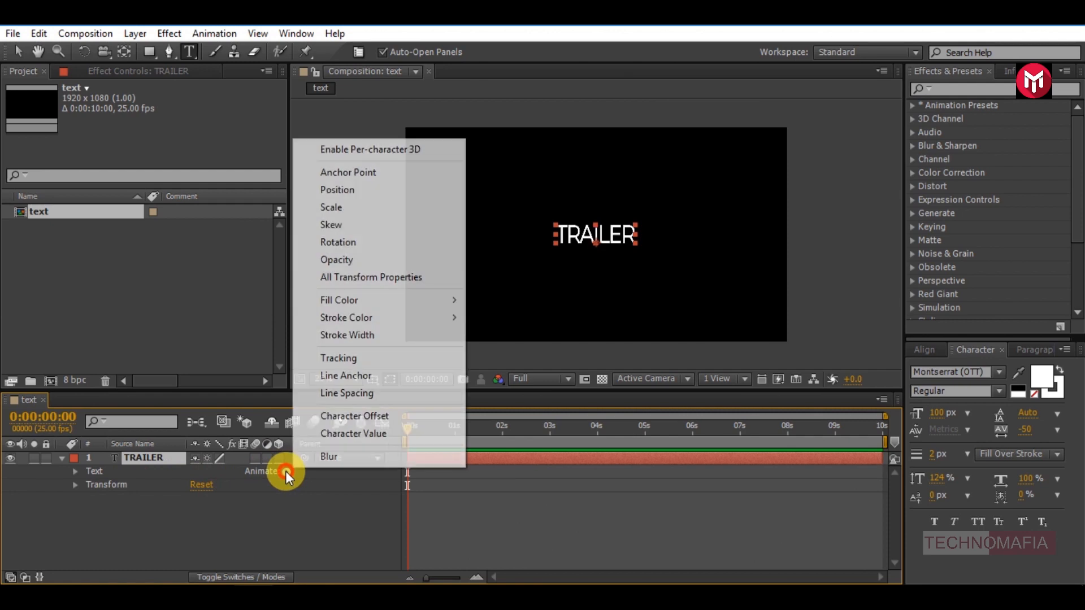
{"action": "left_click", "coordinate": [339, 358]}
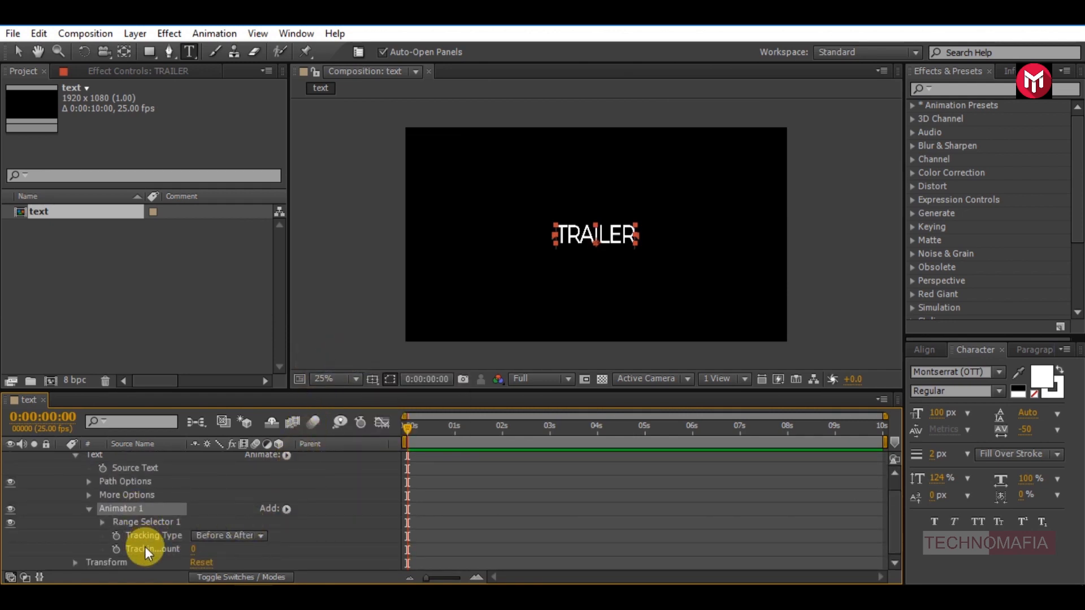
{"action": "left_click", "coordinate": [116, 549]}
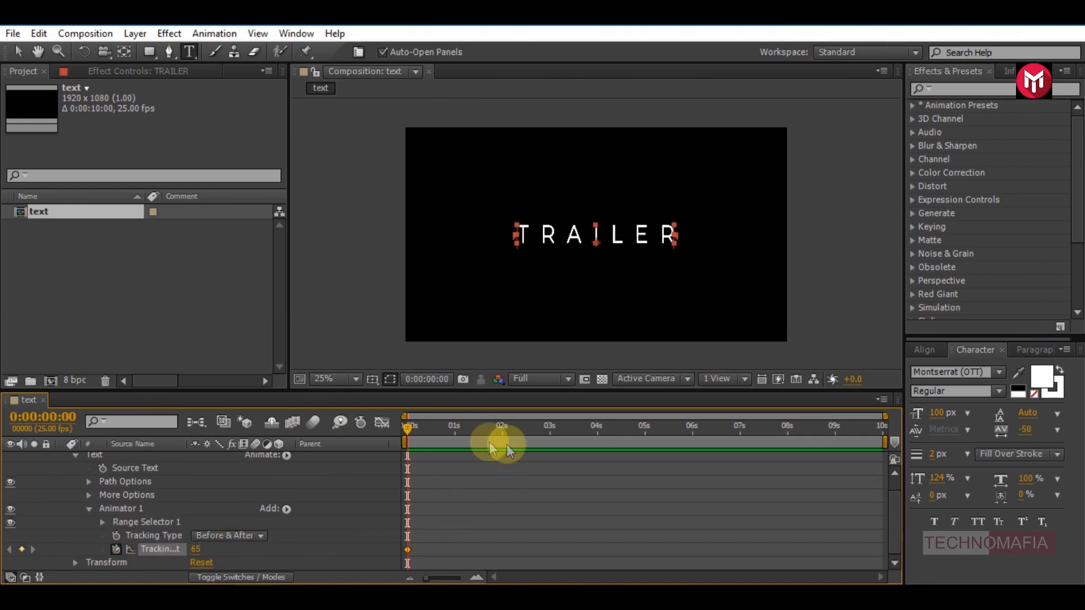
{"action": "mouse_move", "coordinate": [478, 436]}
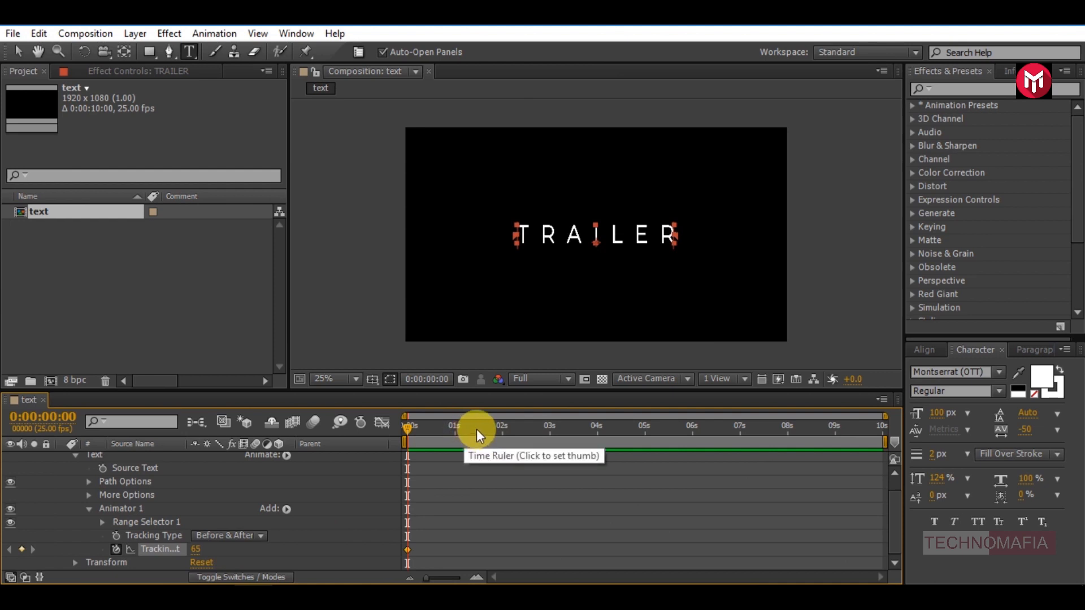
{"action": "left_click", "coordinate": [475, 426]}
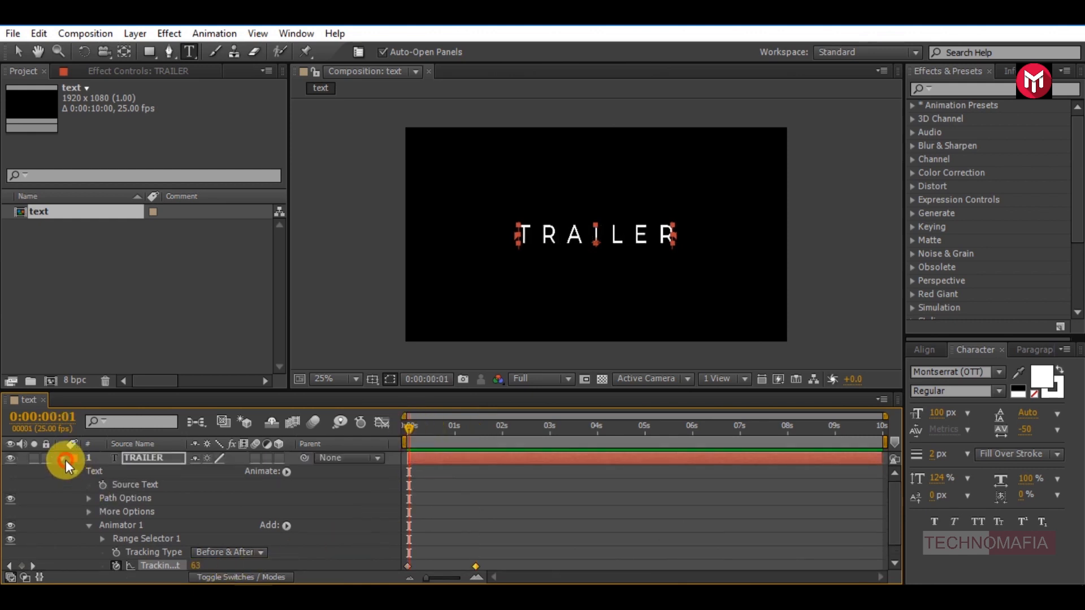
Parent Camera 1 to Null 1 and set a starting Position keyframe on the null.
{"action": "left_click", "coordinate": [61, 458]}
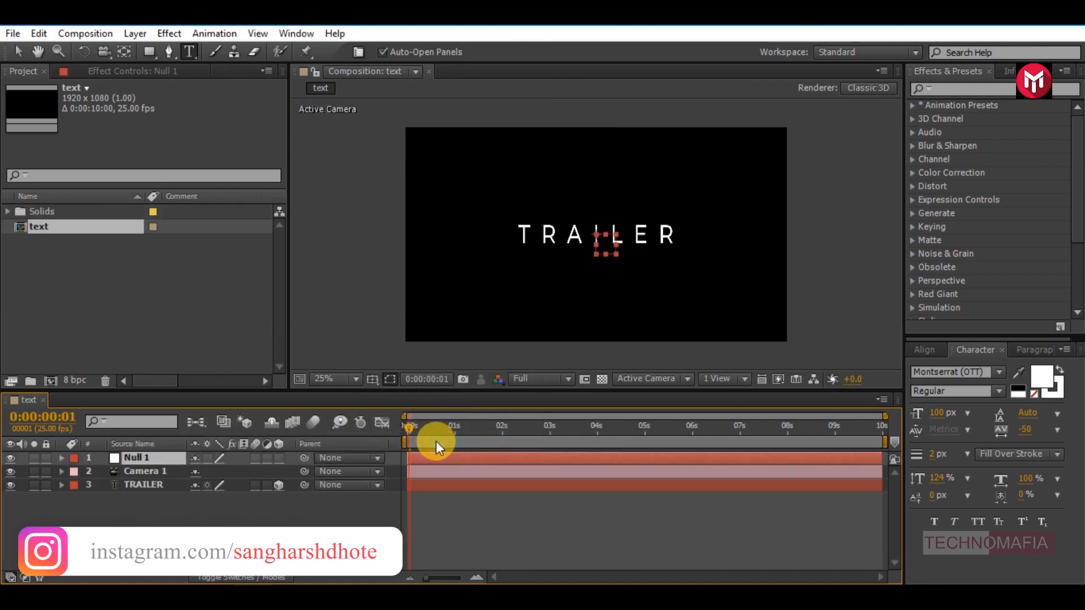
{"action": "left_click", "coordinate": [346, 471]}
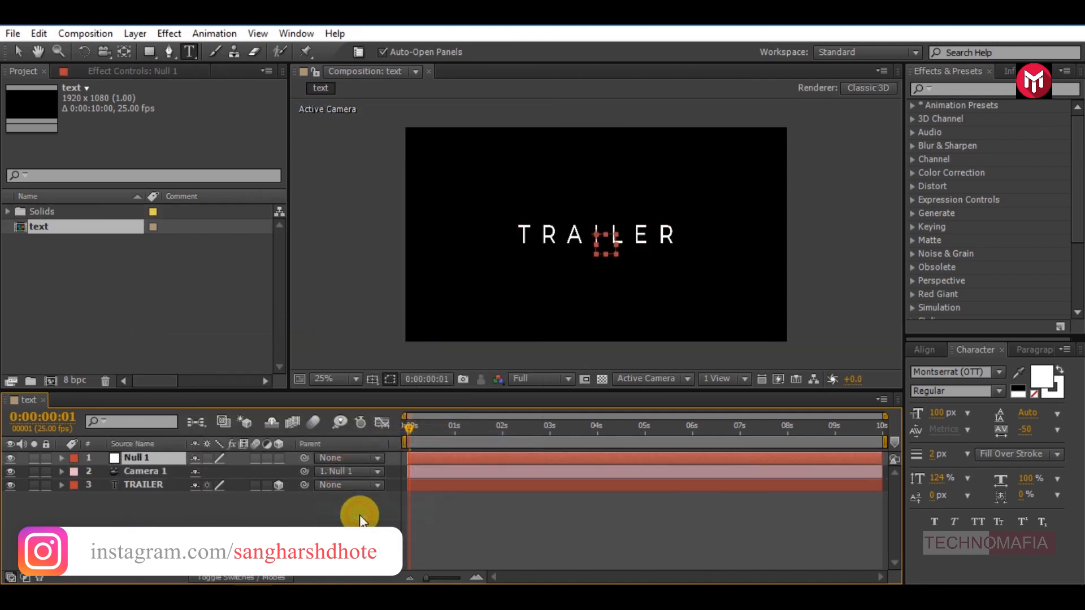
{"action": "left_click", "coordinate": [136, 459]}
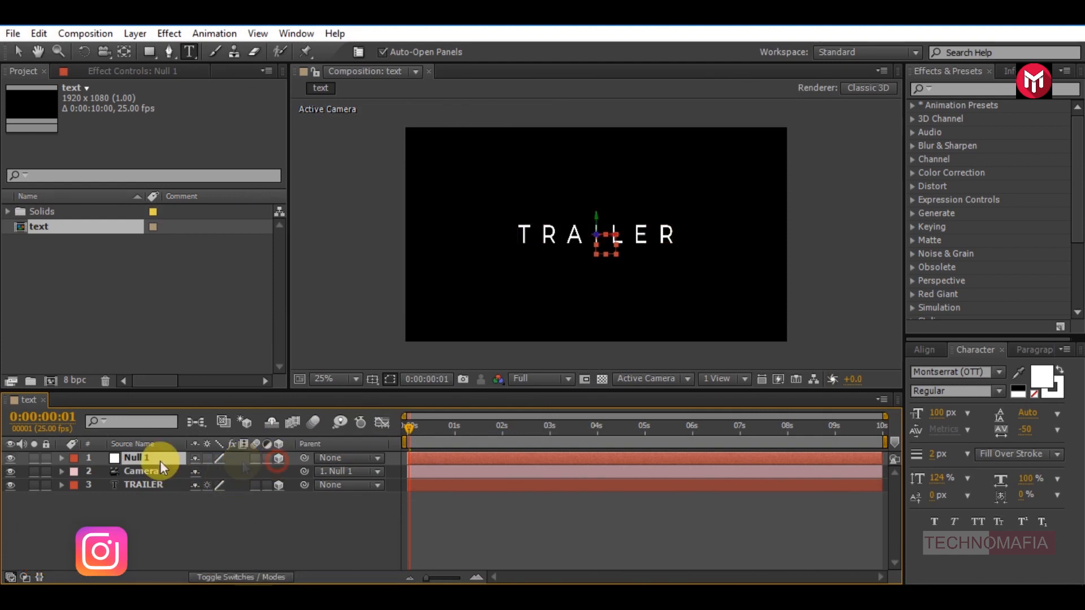
{"action": "key", "text": "p"}
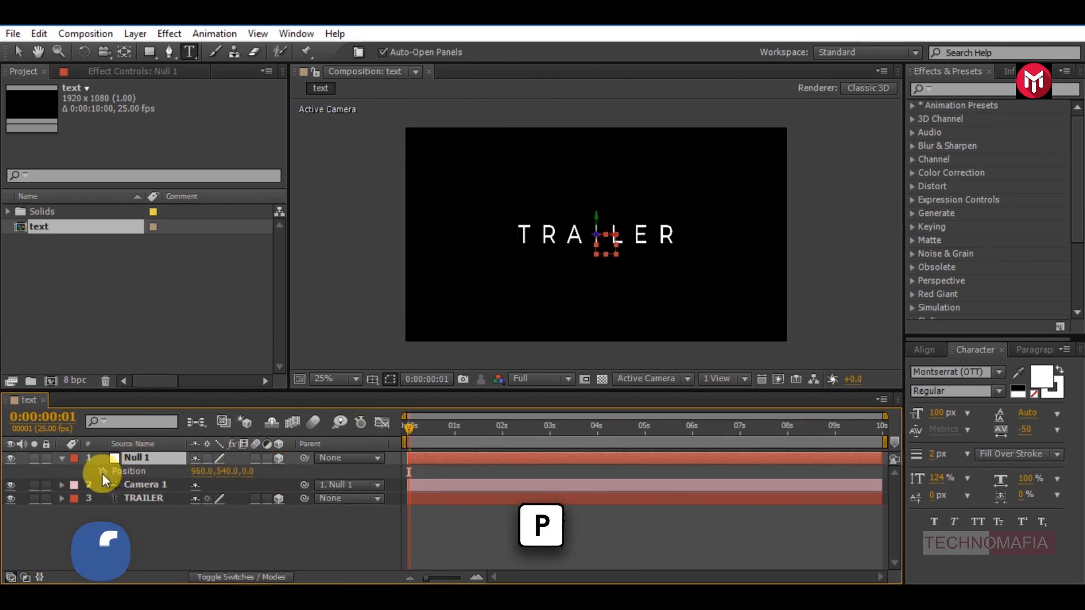
{"action": "left_click", "coordinate": [103, 472]}
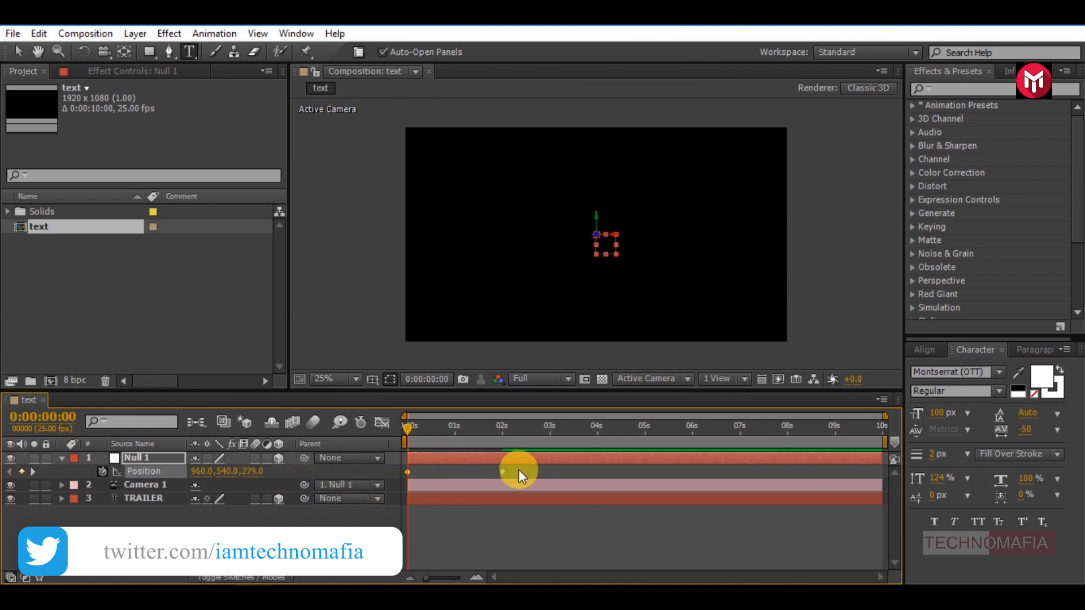
Apply Easy Ease to the null's position keyframes and raise speed-curve influence to about 87%.
{"action": "right_click", "coordinate": [502, 472]}
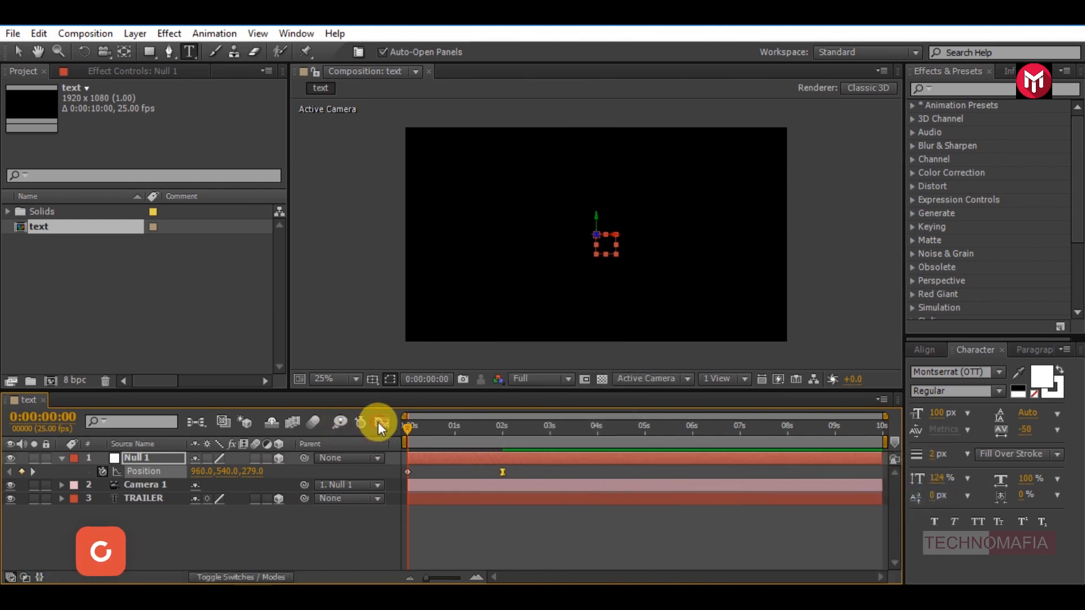
{"action": "left_click", "coordinate": [380, 422]}
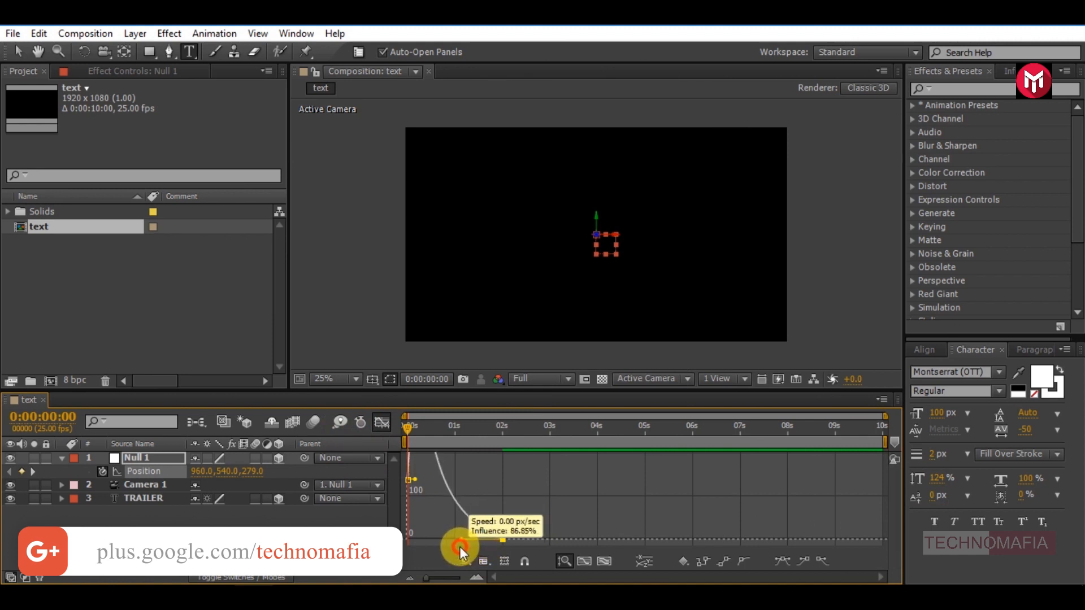
{"action": "left_click", "coordinate": [382, 422]}
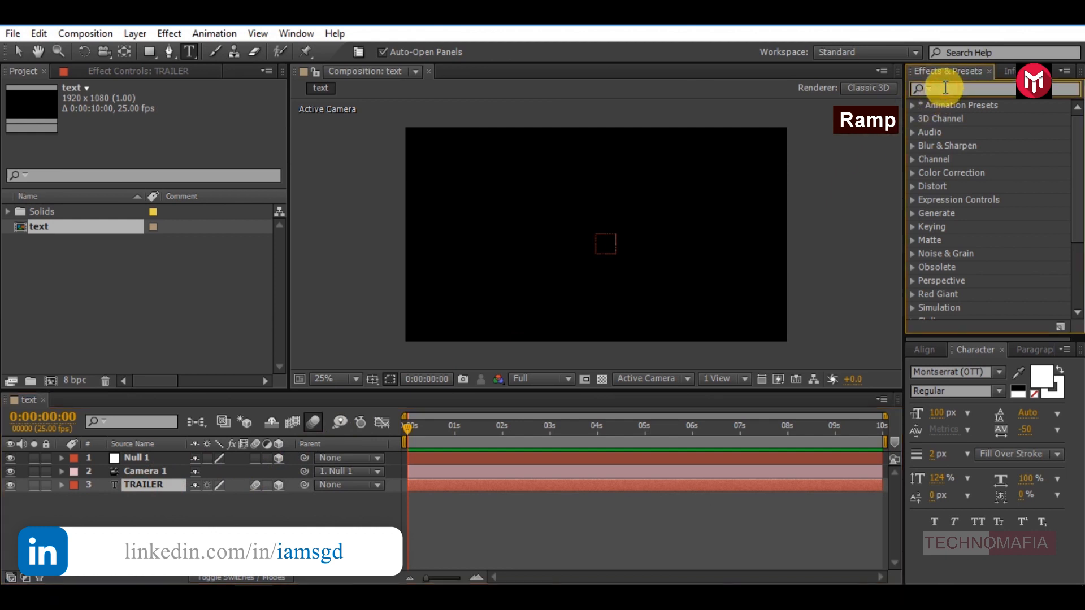
Apply Ramp to TRAILER with a light grey Start Color and a radial Ramp Shape.
{"action": "type", "text": "ramp"}
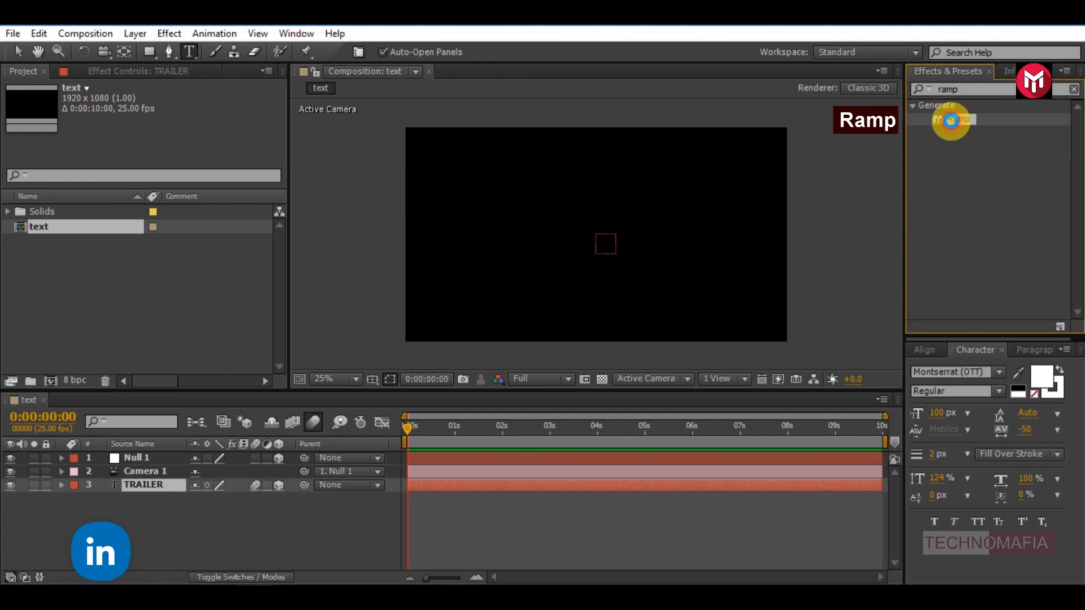
{"action": "double_click", "coordinate": [952, 120]}
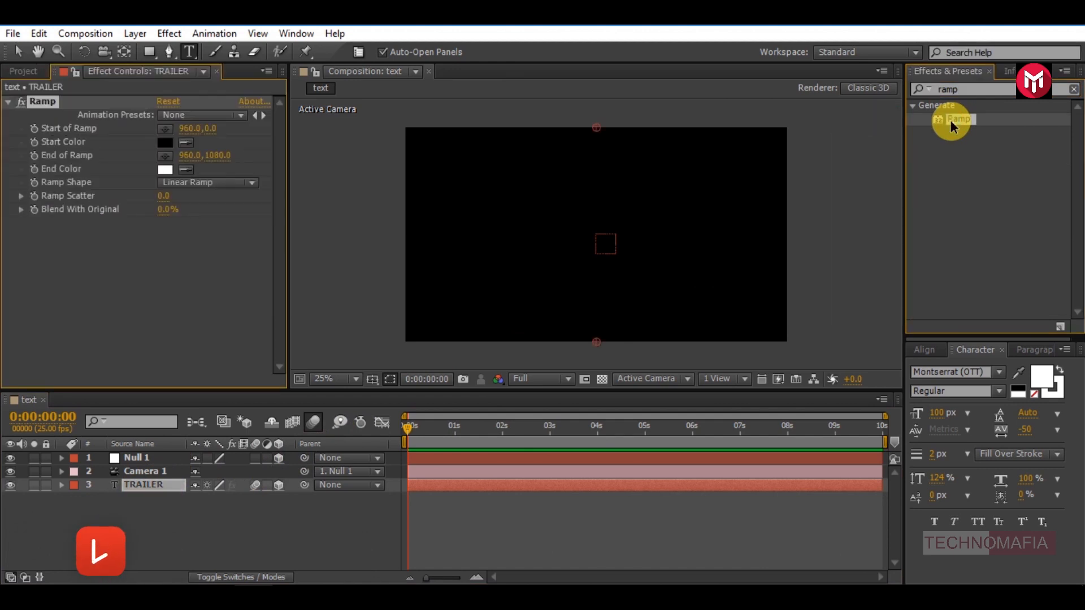
{"action": "left_click", "coordinate": [516, 425]}
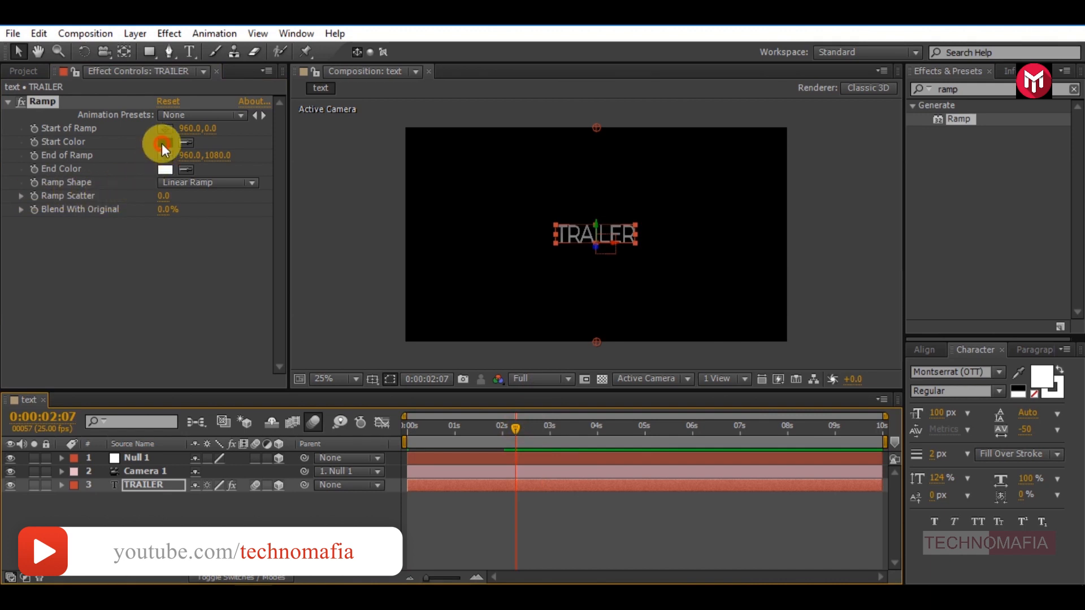
{"action": "left_click", "coordinate": [165, 142]}
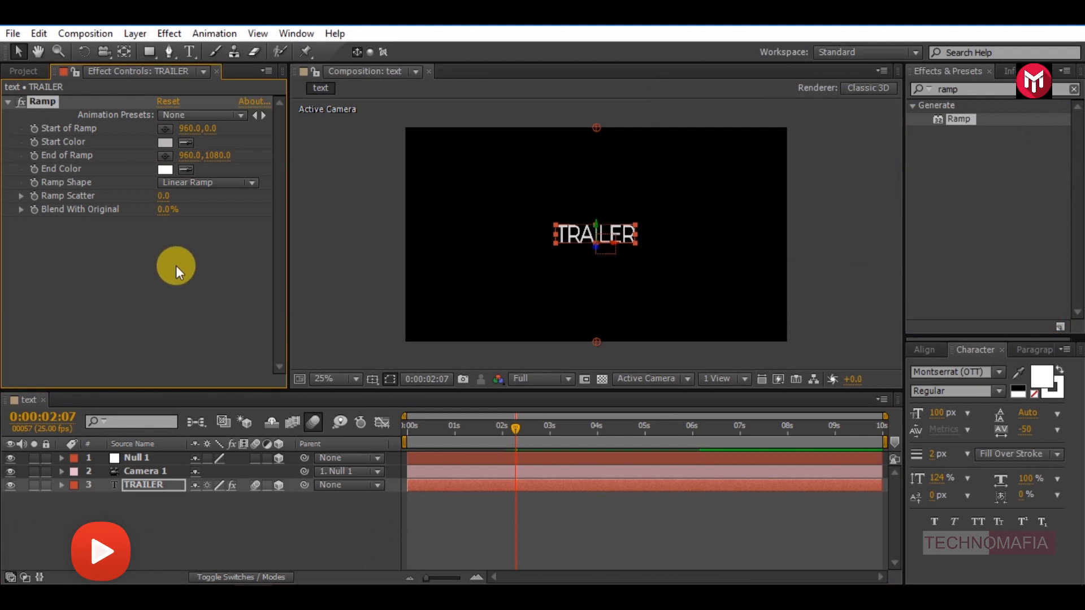
{"action": "left_click", "coordinate": [207, 182]}
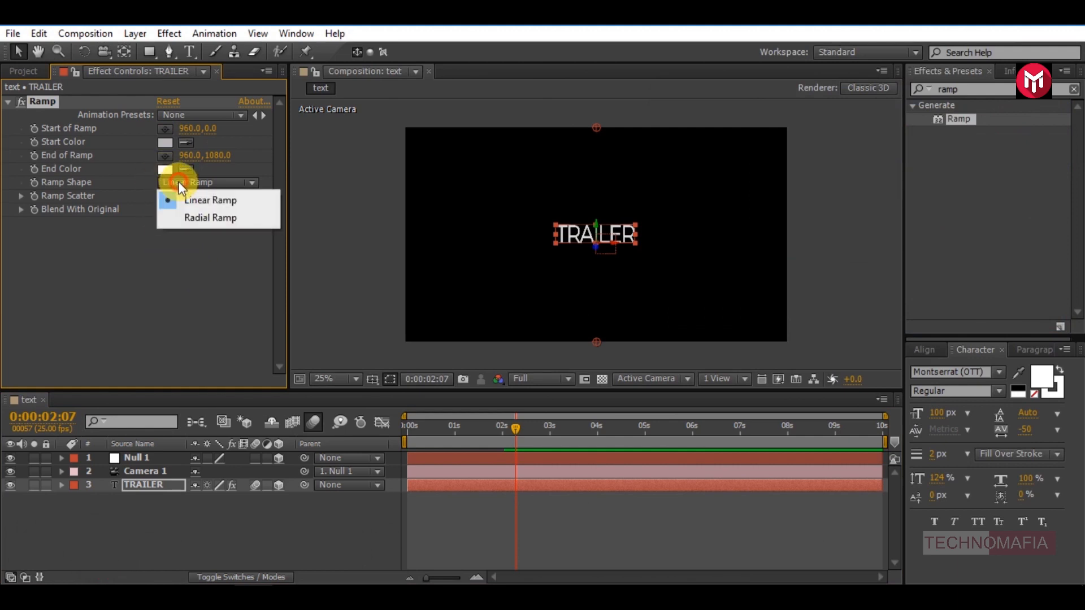
{"action": "left_click", "coordinate": [210, 217]}
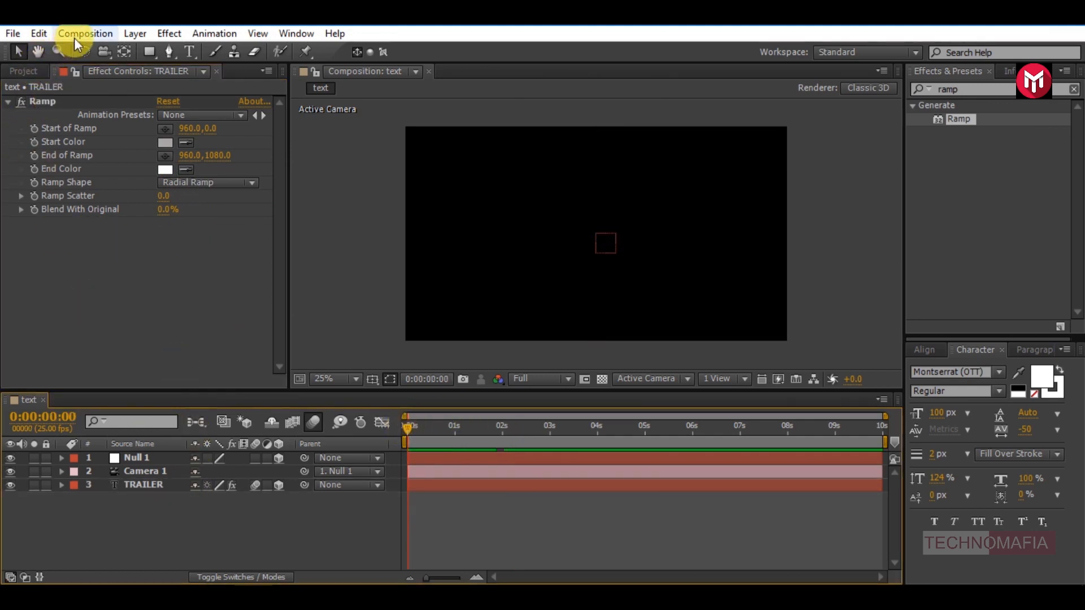
Create an empty HDTV 1080 25 composition named 'Screen 1'.
{"action": "left_click", "coordinate": [85, 33]}
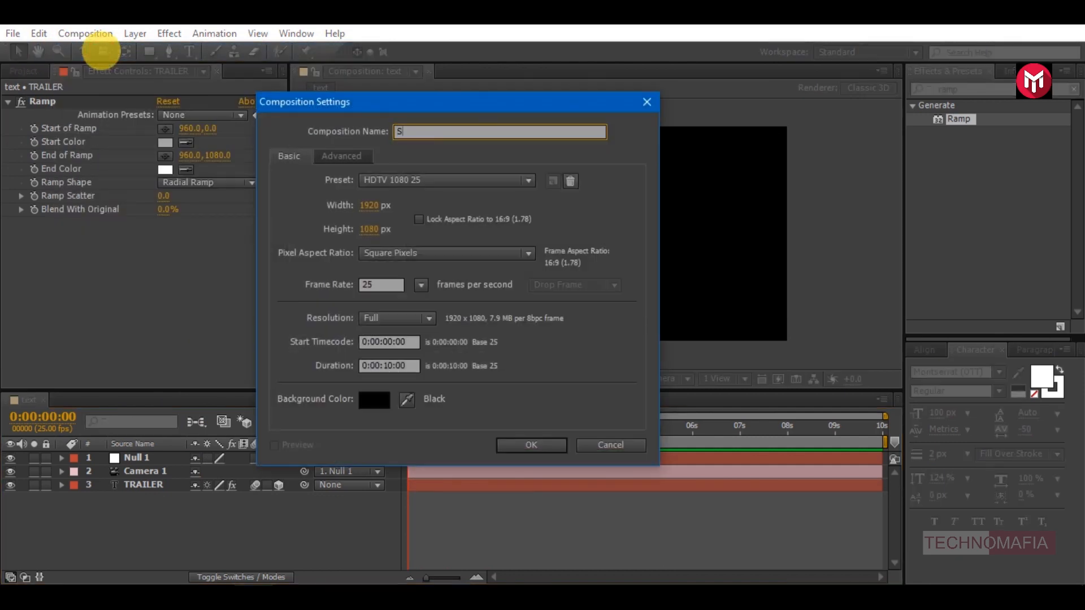
{"action": "type", "text": "creen 1"}
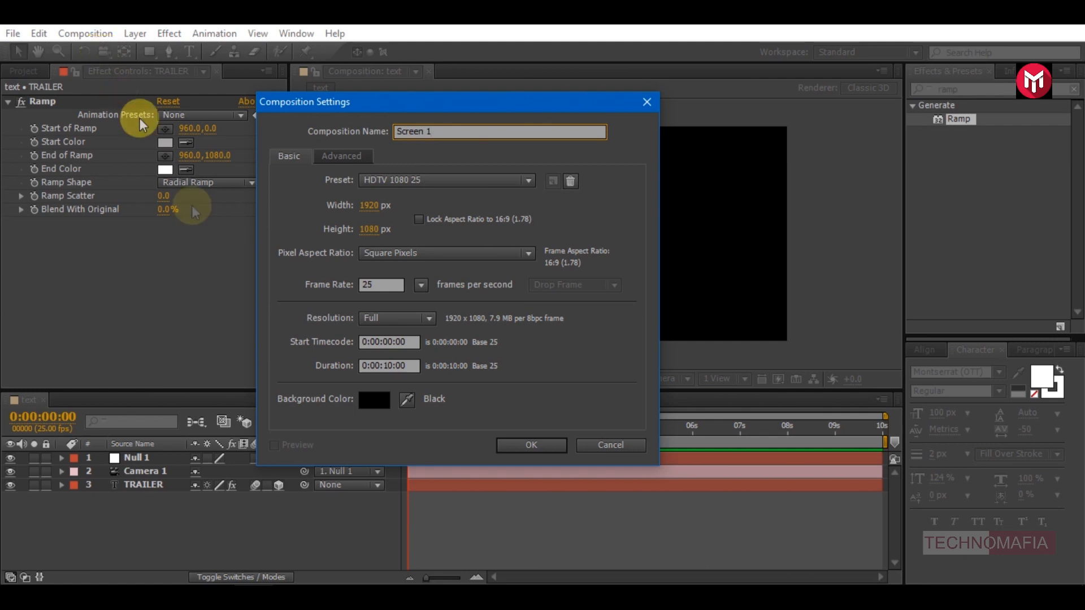
{"action": "left_click", "coordinate": [530, 444]}
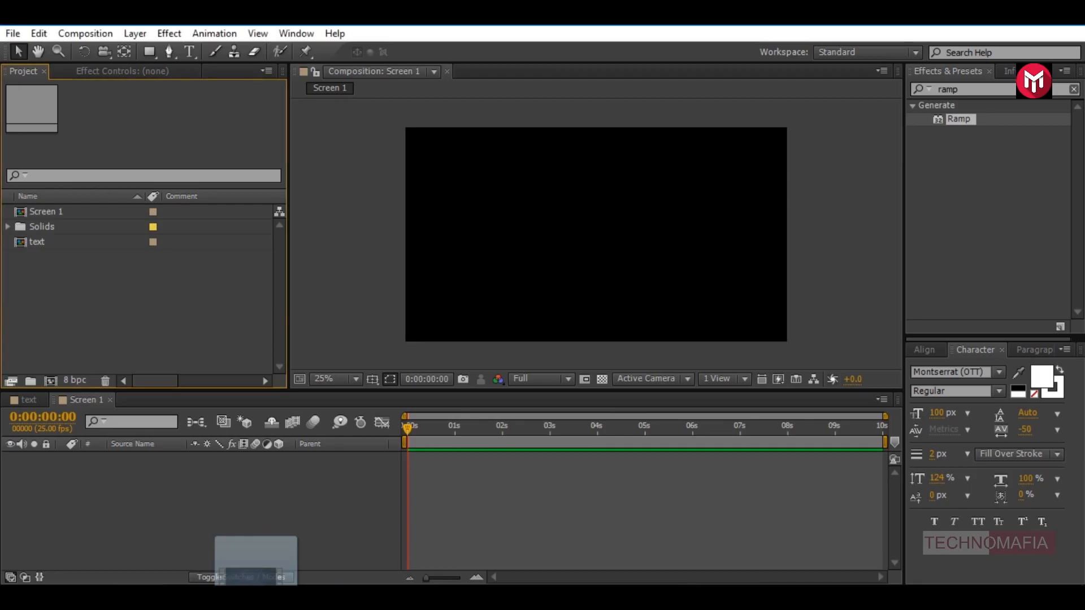
Place BG.mp4 in Screen 1 and add a black solid named 'mask'.
{"action": "left_click", "coordinate": [46, 212]}
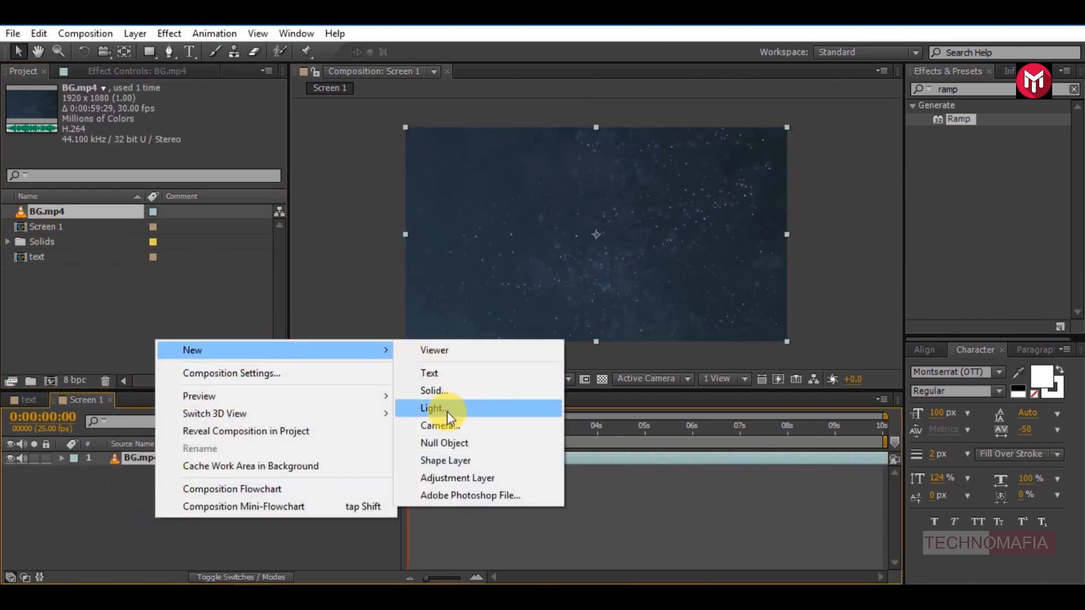
{"action": "left_click", "coordinate": [434, 391]}
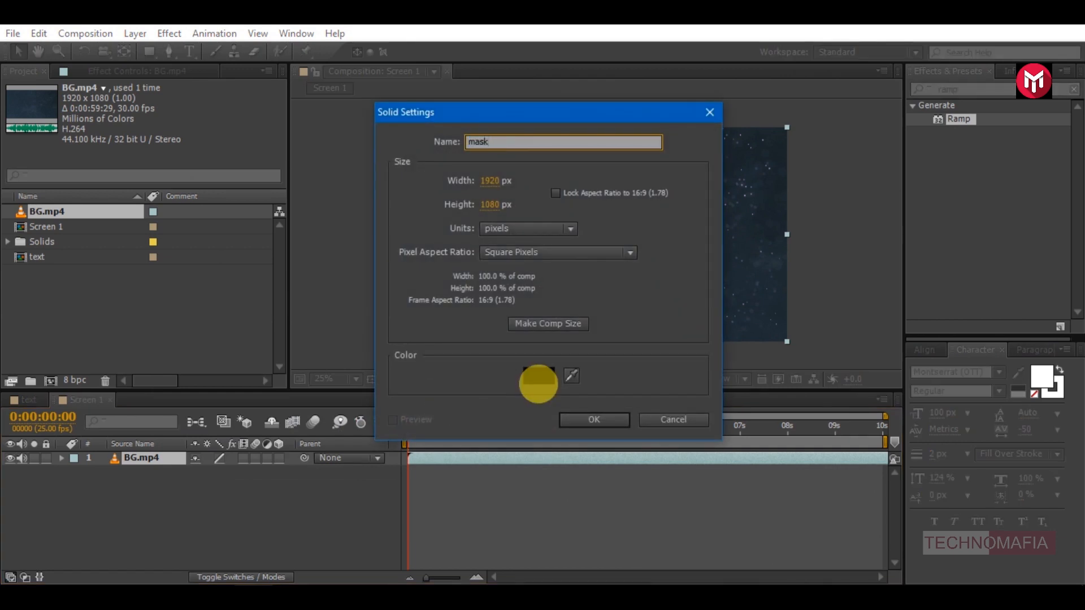
{"action": "left_click", "coordinate": [593, 419]}
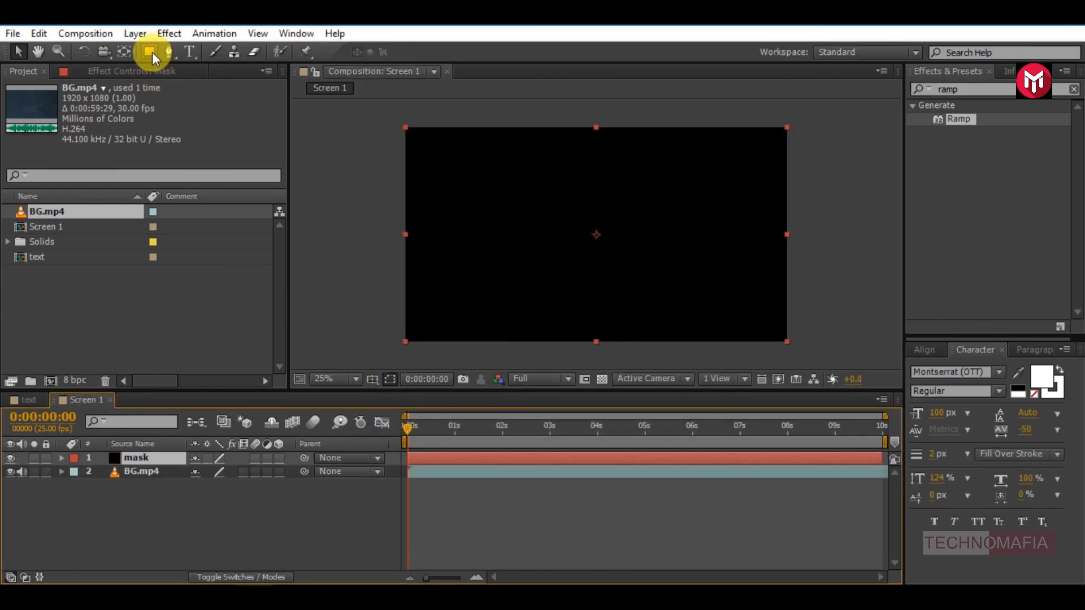
Draw an ellipse mask on the solid, invert it and increase Mask Feather.
{"action": "left_click", "coordinate": [151, 52]}
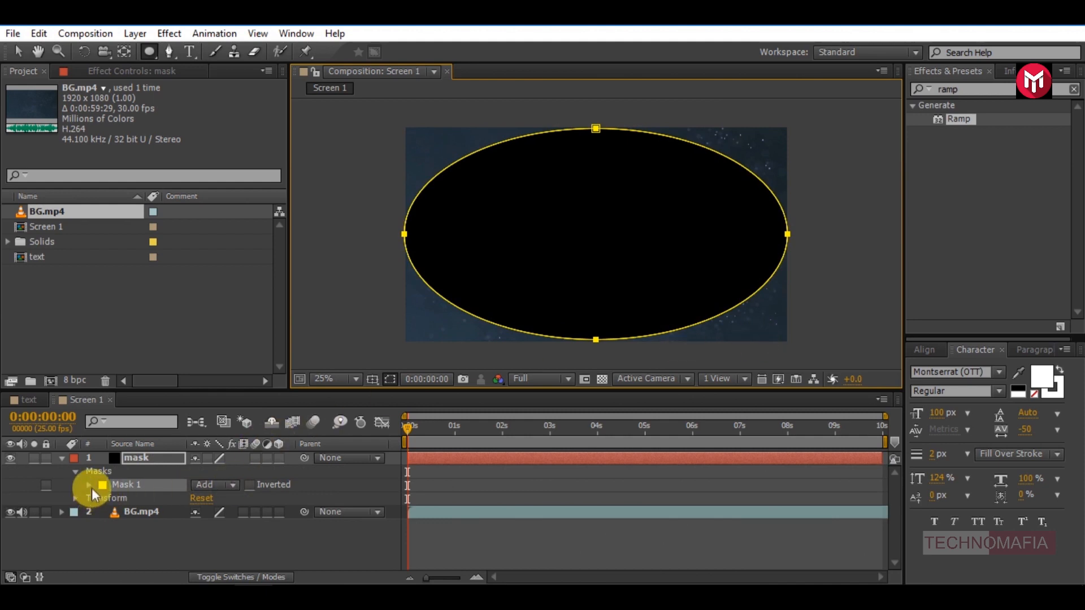
{"action": "left_click", "coordinate": [249, 485]}
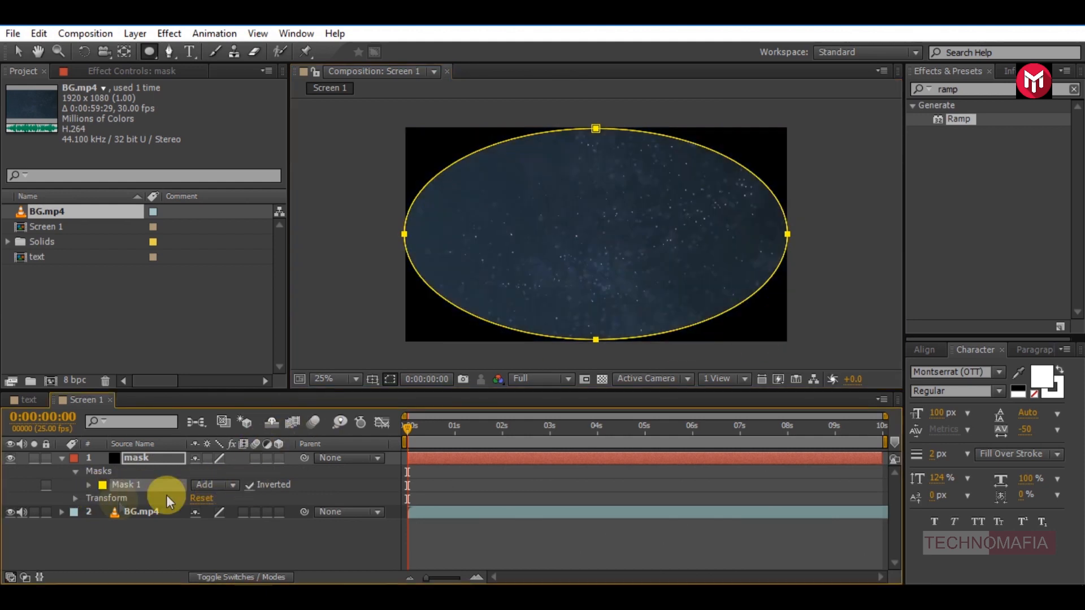
{"action": "left_click", "coordinate": [89, 484]}
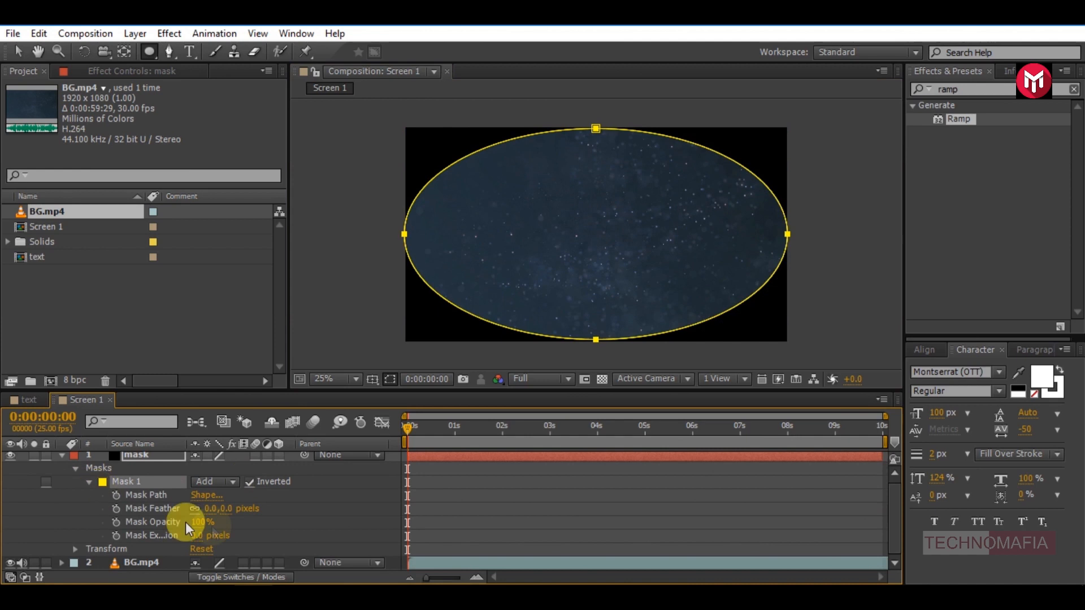
{"action": "double_click", "coordinate": [231, 509]}
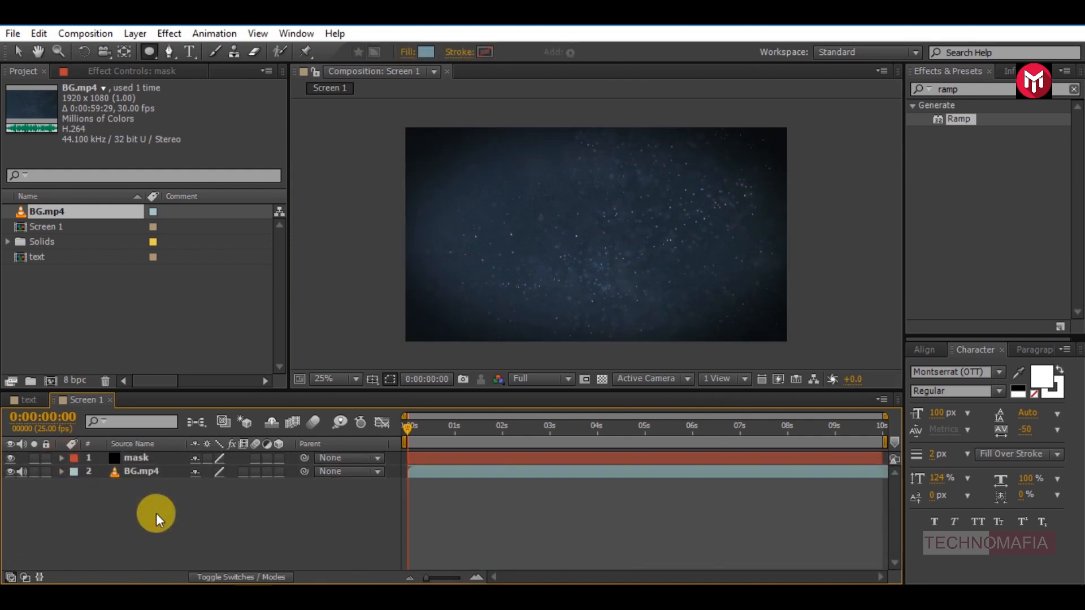
Add the text comp and an adjustment layer with Photo Filter (Cooling Filter 82) and Curves.
{"action": "left_click", "coordinate": [36, 257]}
{"action": "type", "text": "photo"}
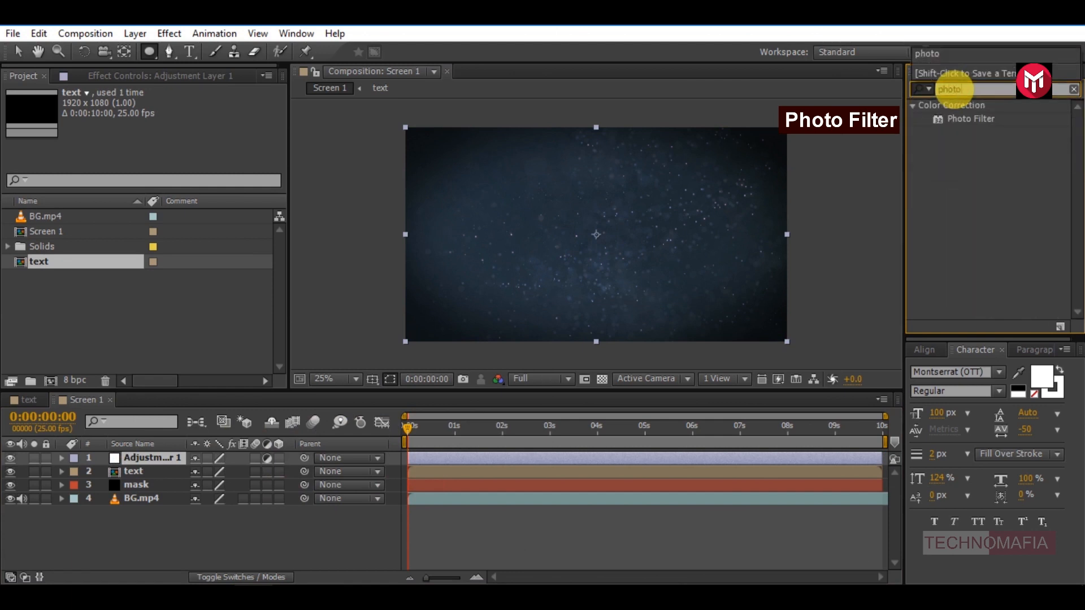
{"action": "double_click", "coordinate": [971, 119]}
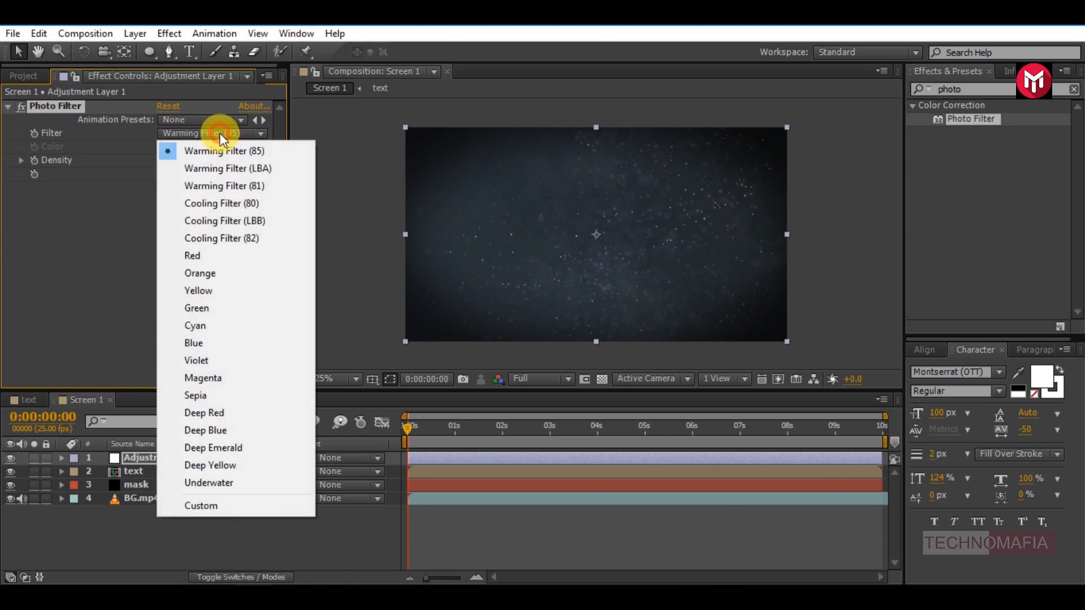
{"action": "left_click", "coordinate": [221, 238]}
{"action": "type", "text": "curve"}
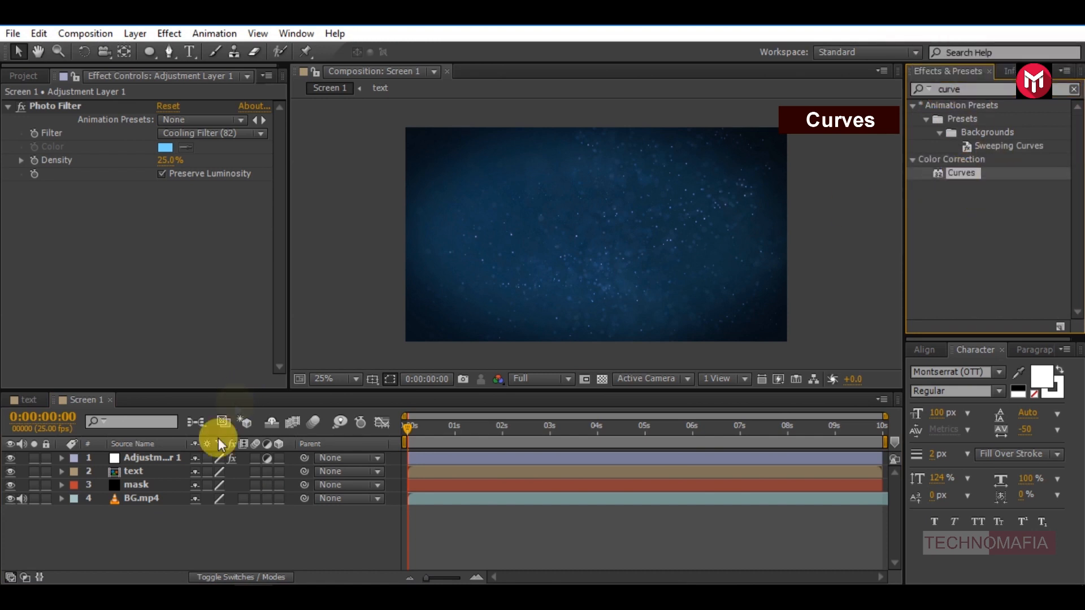
{"action": "double_click", "coordinate": [961, 173]}
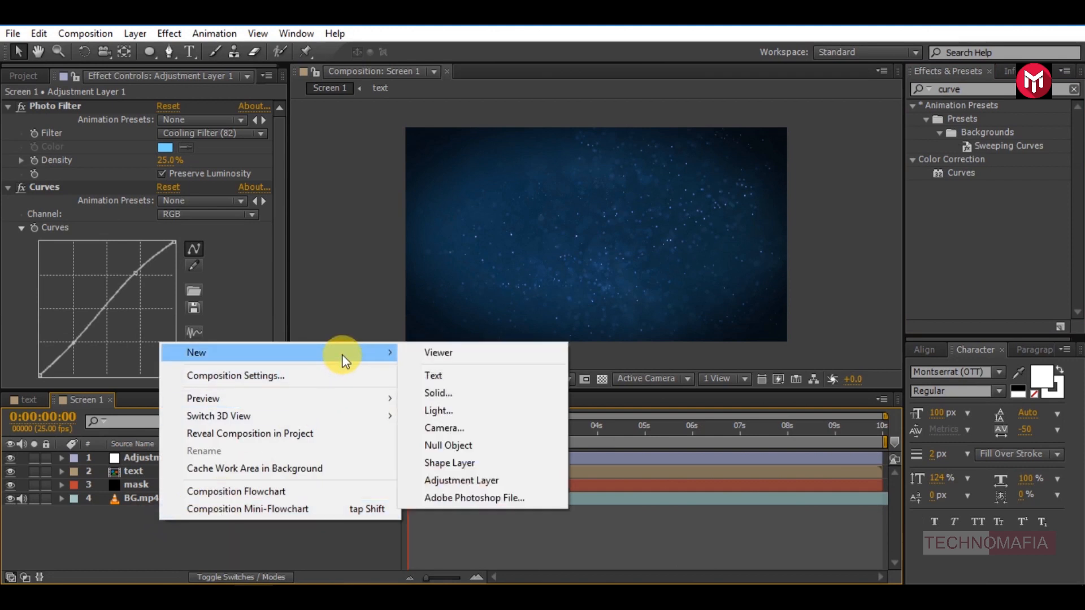
Add an adjustment layer with the Wiggle - position preset and edit its Wiggle Amount.
{"action": "left_click", "coordinate": [461, 480]}
{"action": "type", "text": "wig"}
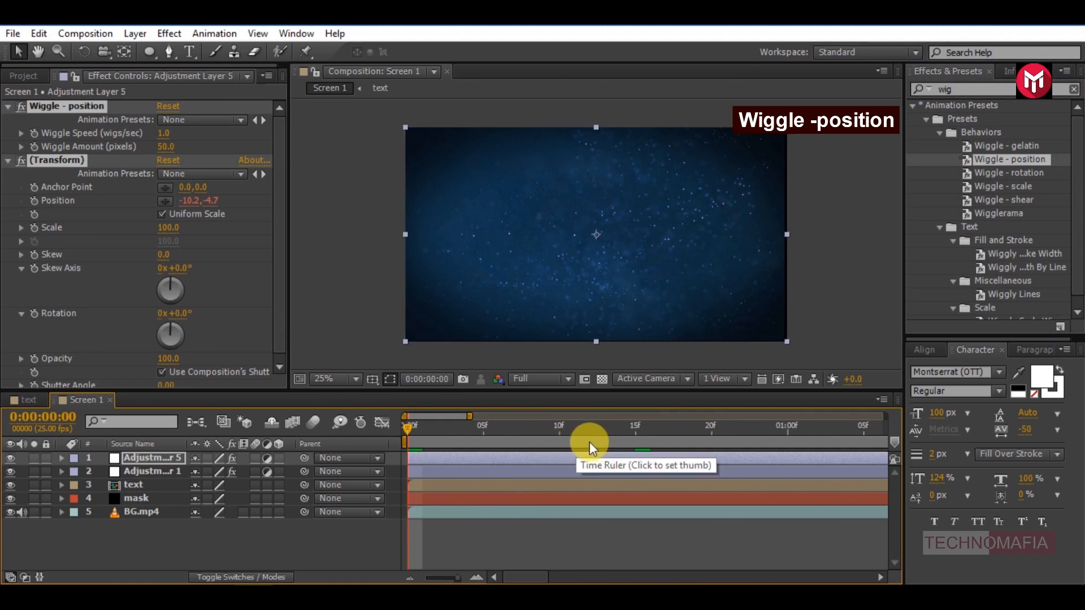
{"action": "left_click", "coordinate": [635, 427]}
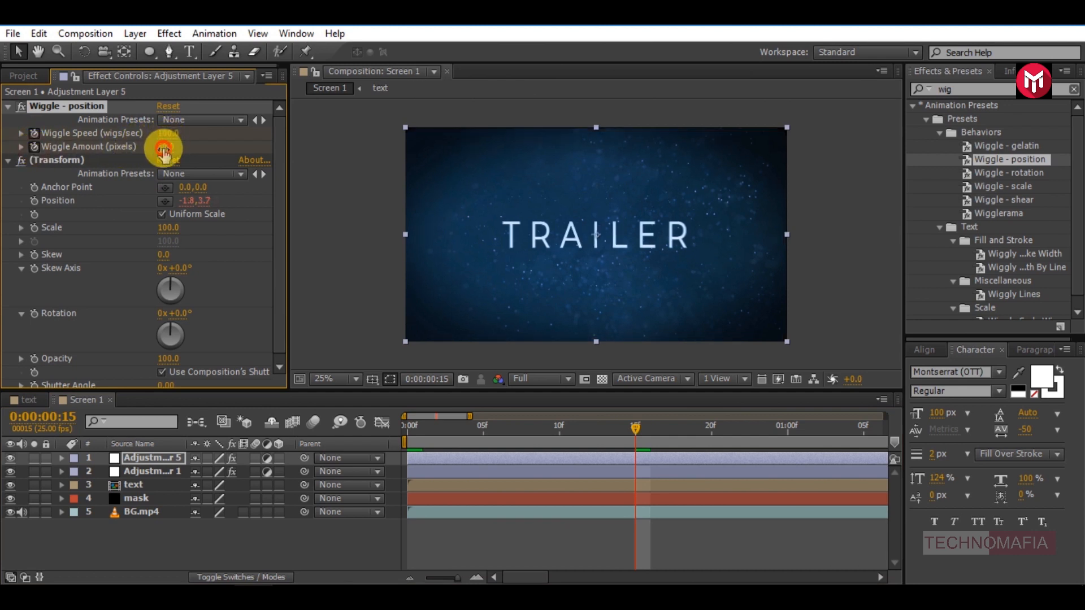
{"action": "double_click", "coordinate": [166, 146]}
{"action": "type", "text": "ramp"}
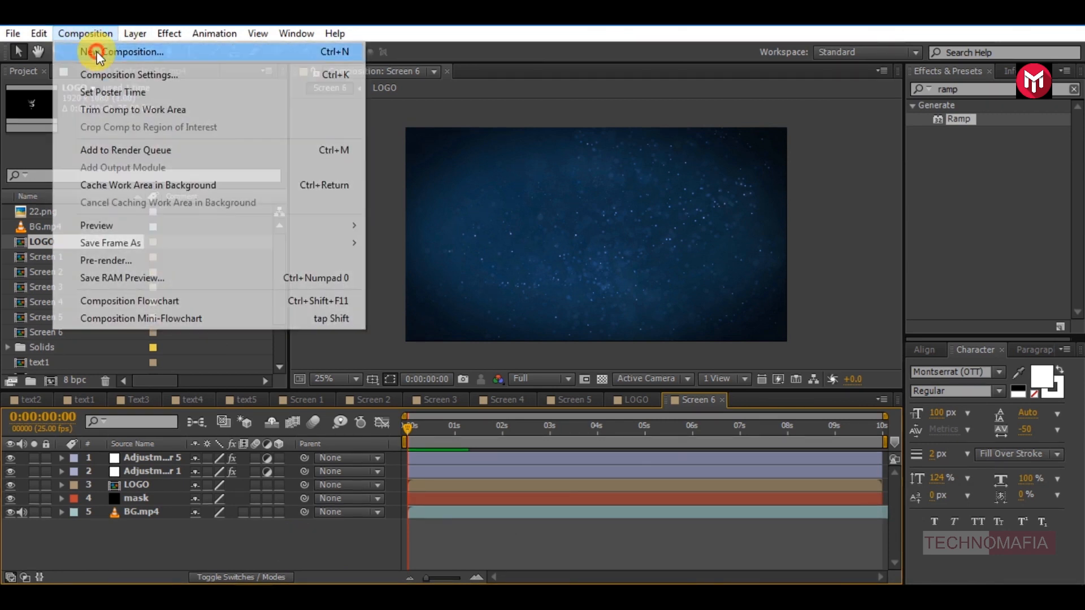
Create a new composition named FINAL INTRO.
{"action": "left_click", "coordinate": [123, 52]}
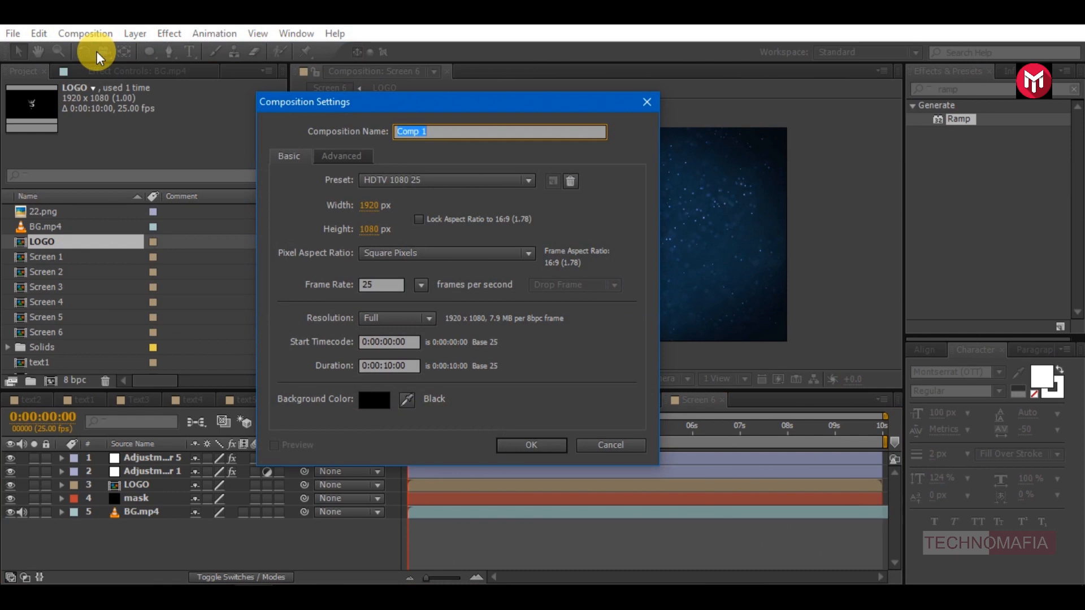
{"action": "type", "text": "FINAL"}
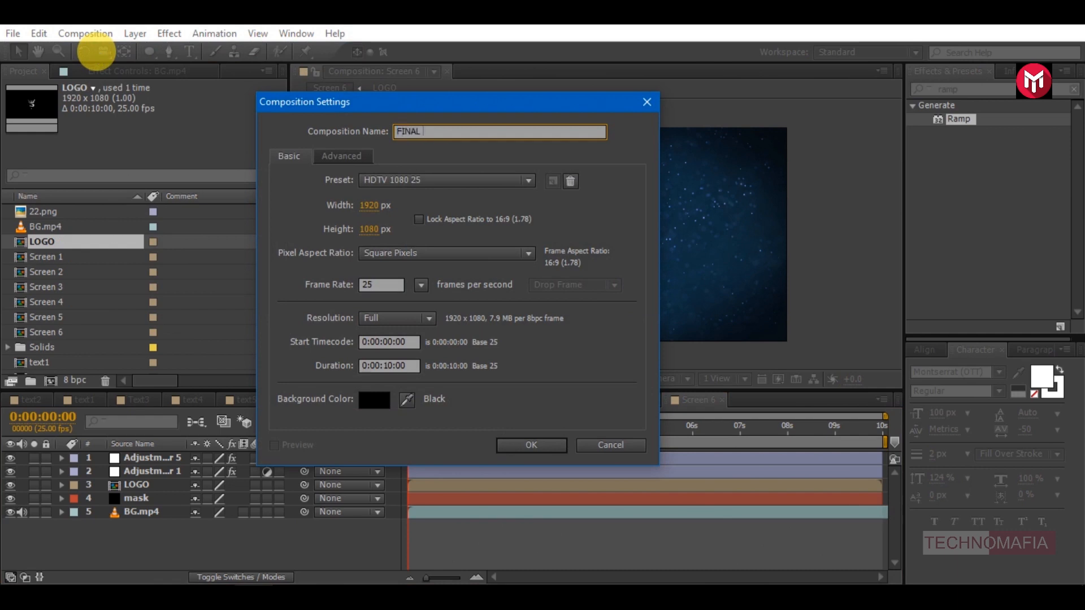
{"action": "type", "text": "INTRO"}
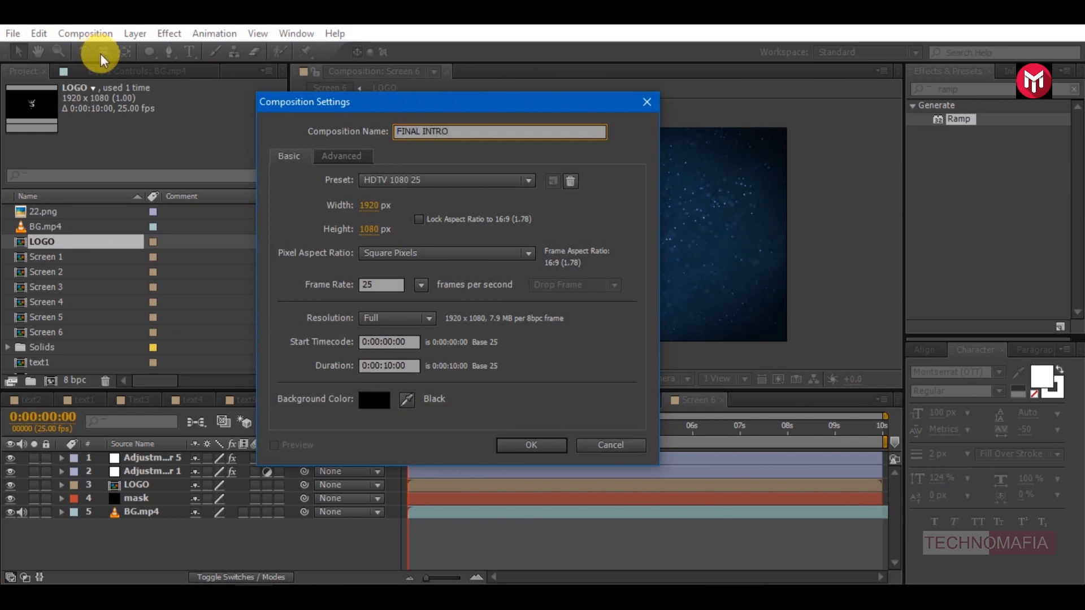
{"action": "left_click", "coordinate": [531, 445]}
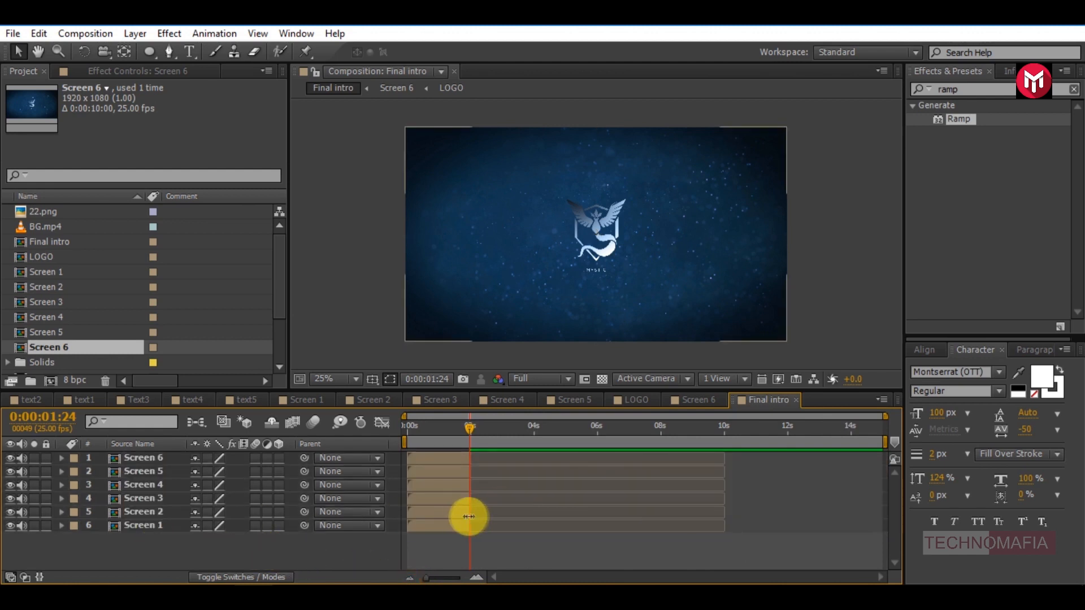
Sequence Screens 1–6 in Final intro so each starts after the previous one.
{"action": "left_click", "coordinate": [143, 511]}
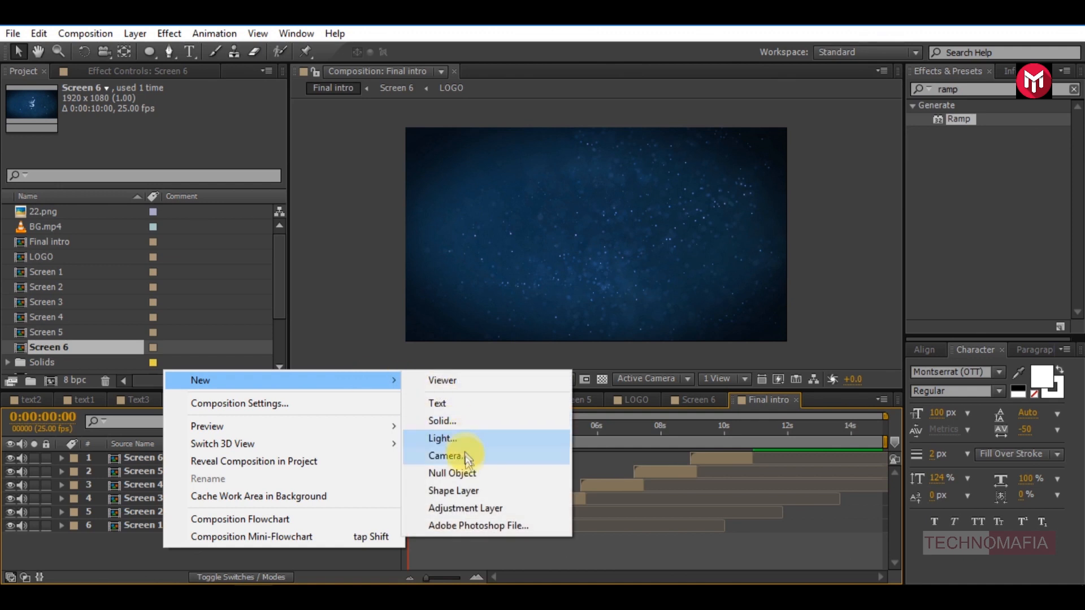
Add a black solid with a Subtract rectangle mask, leaving top and bottom bars.
{"action": "left_click", "coordinate": [441, 420]}
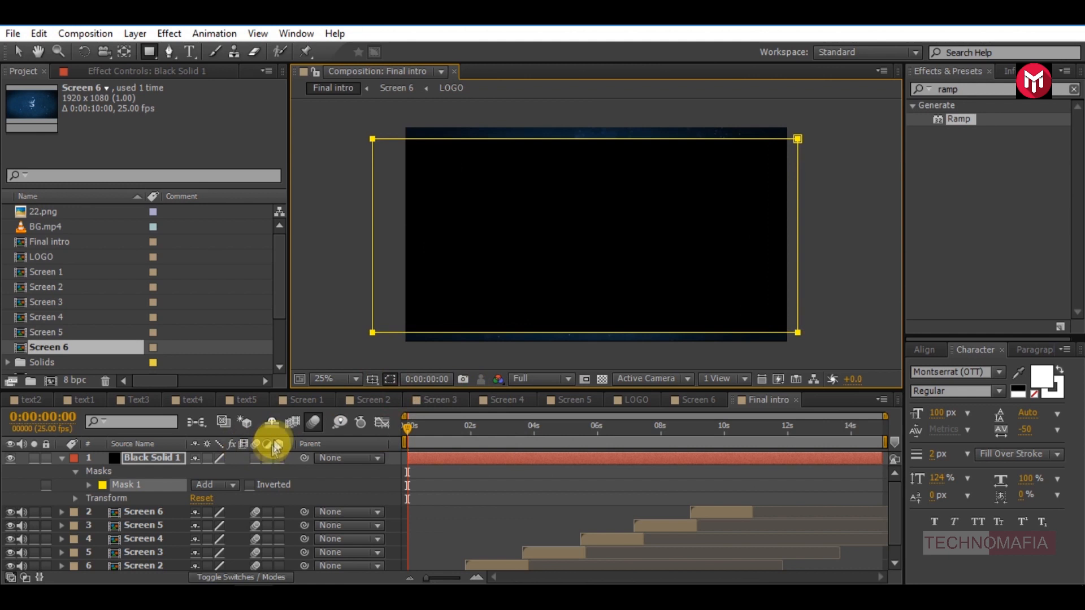
{"action": "left_click", "coordinate": [215, 484]}
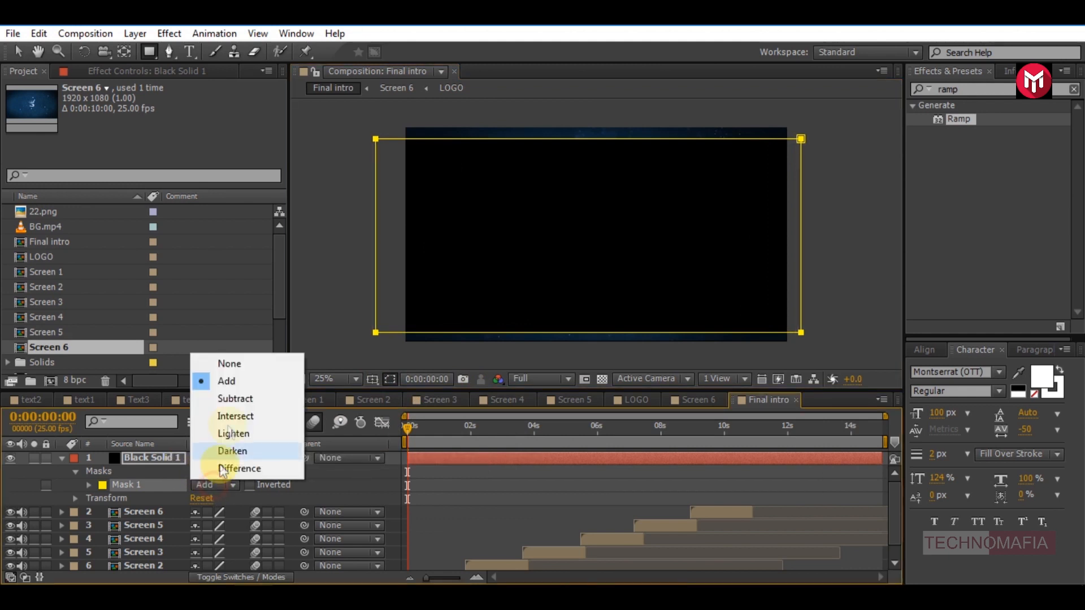
{"action": "left_click", "coordinate": [235, 398]}
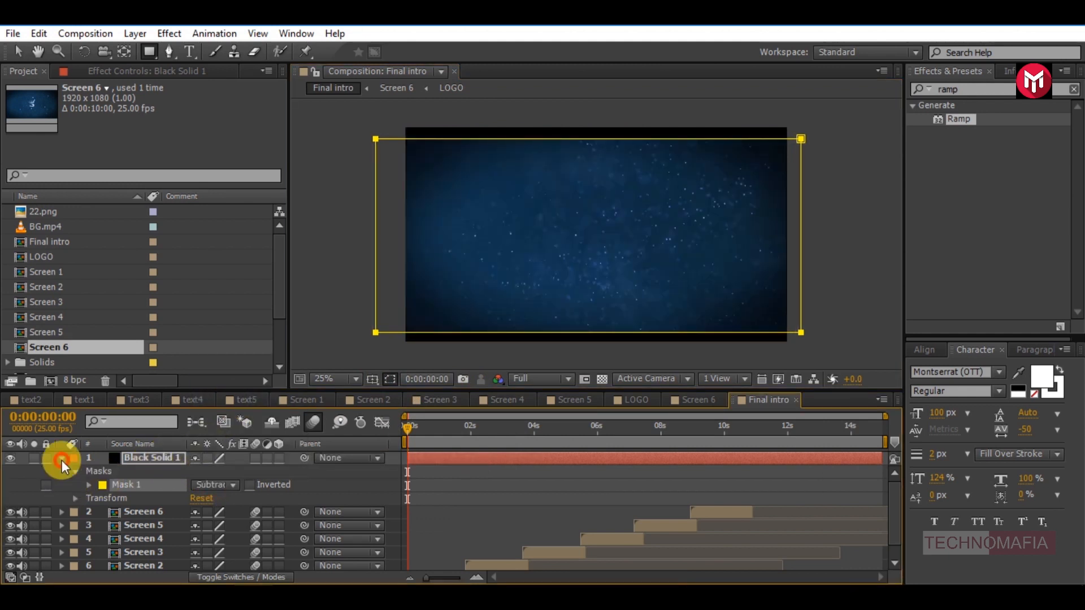
{"action": "left_click", "coordinate": [61, 458]}
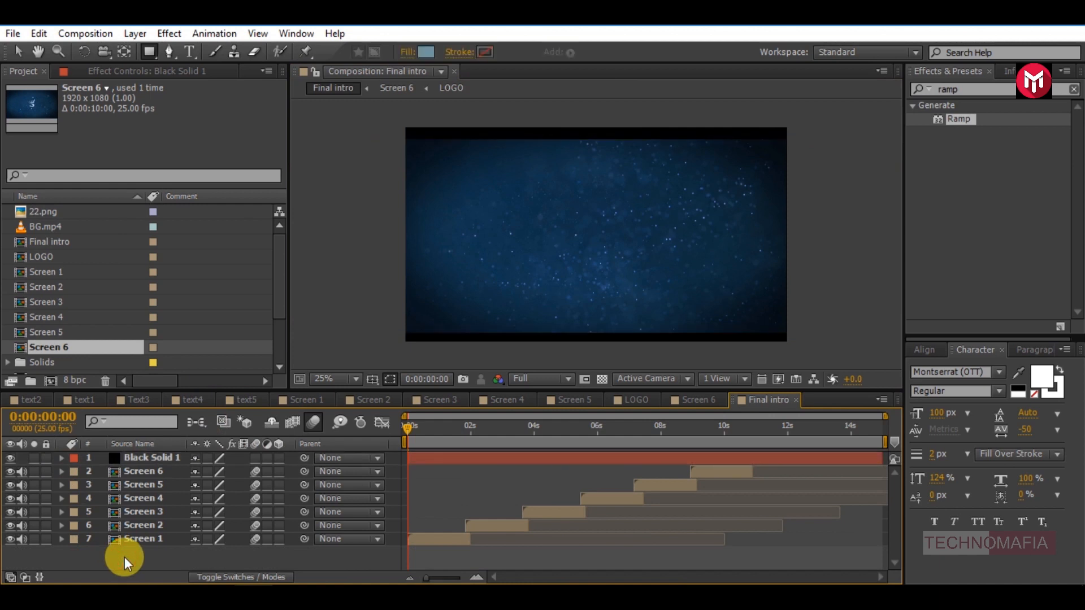